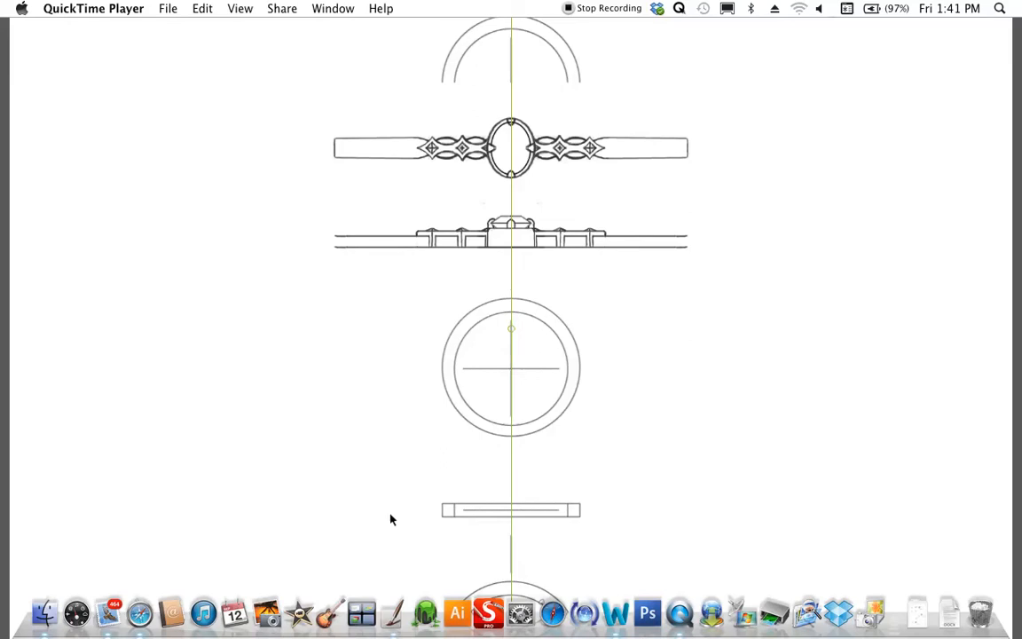
mouse_move(711, 612)
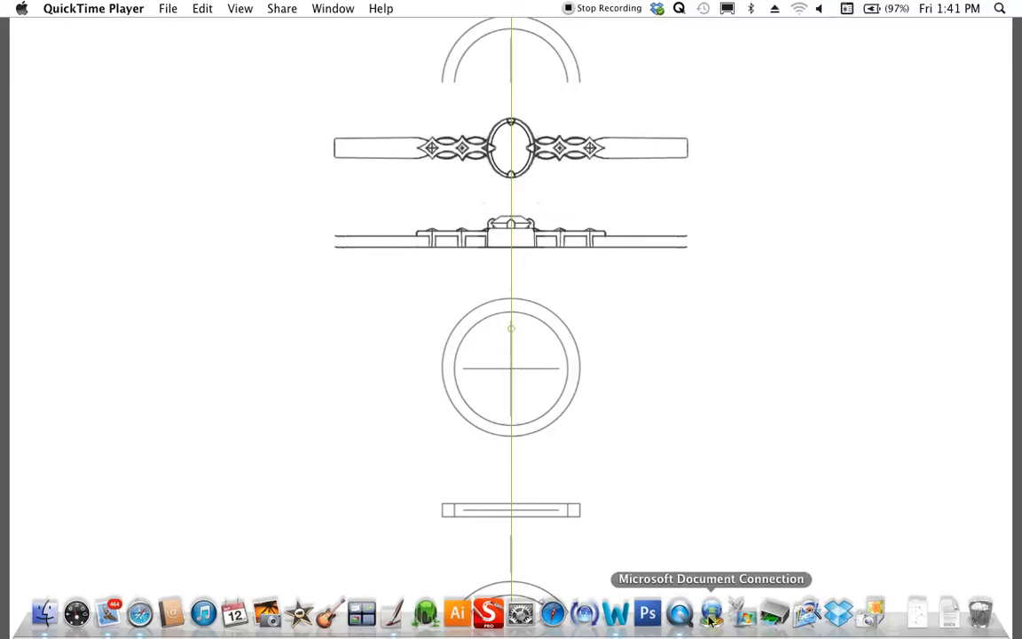
mouse_move(394, 612)
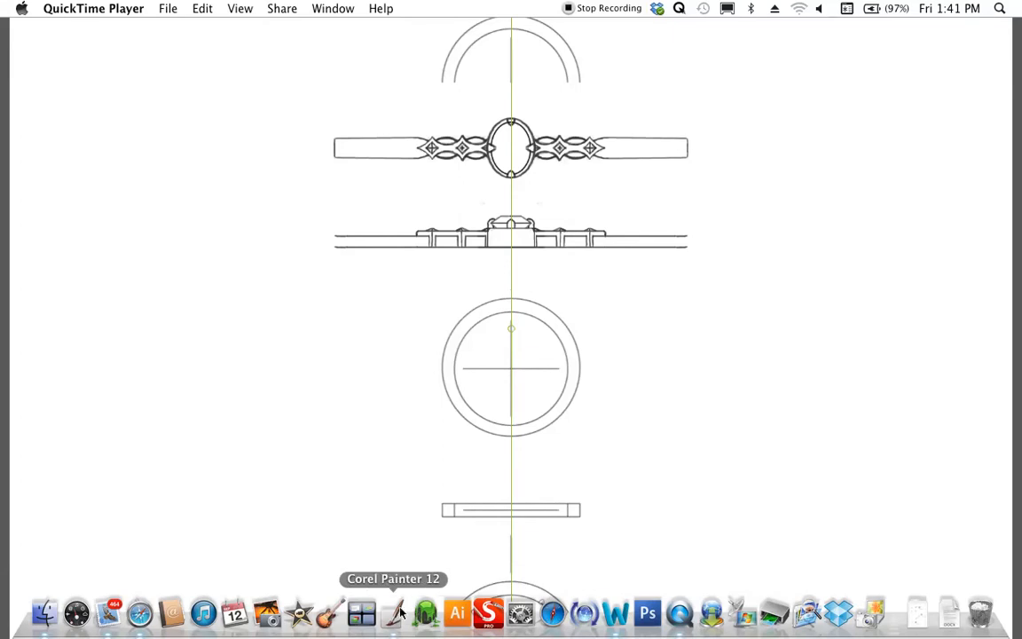
Switch to Corel Painter 12 showing the ring drawing with Layer 11 active.
left_click(394, 612)
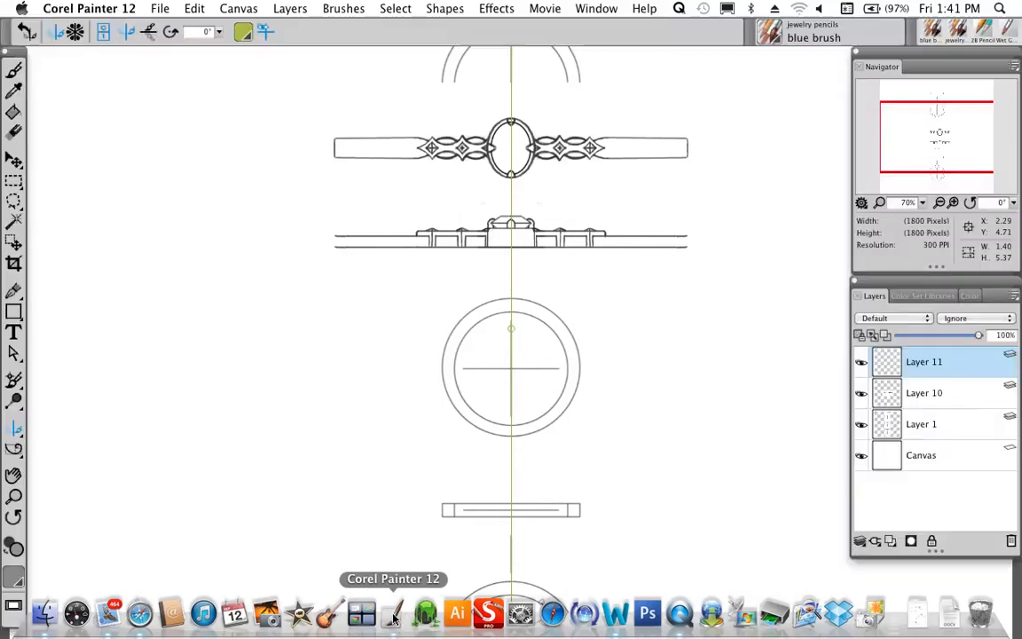
mouse_move(766, 395)
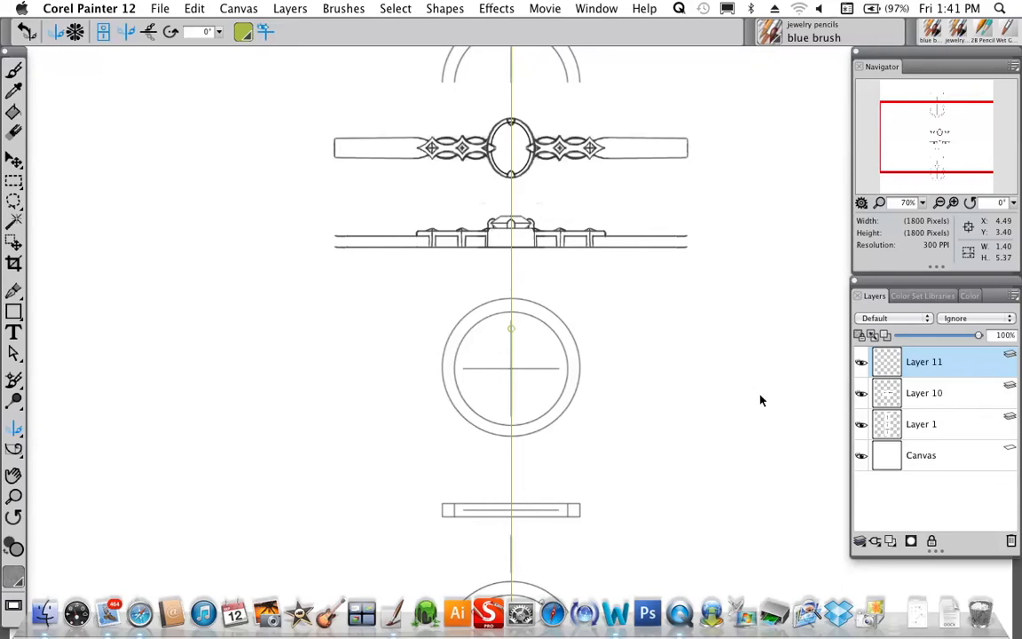
mouse_move(729, 392)
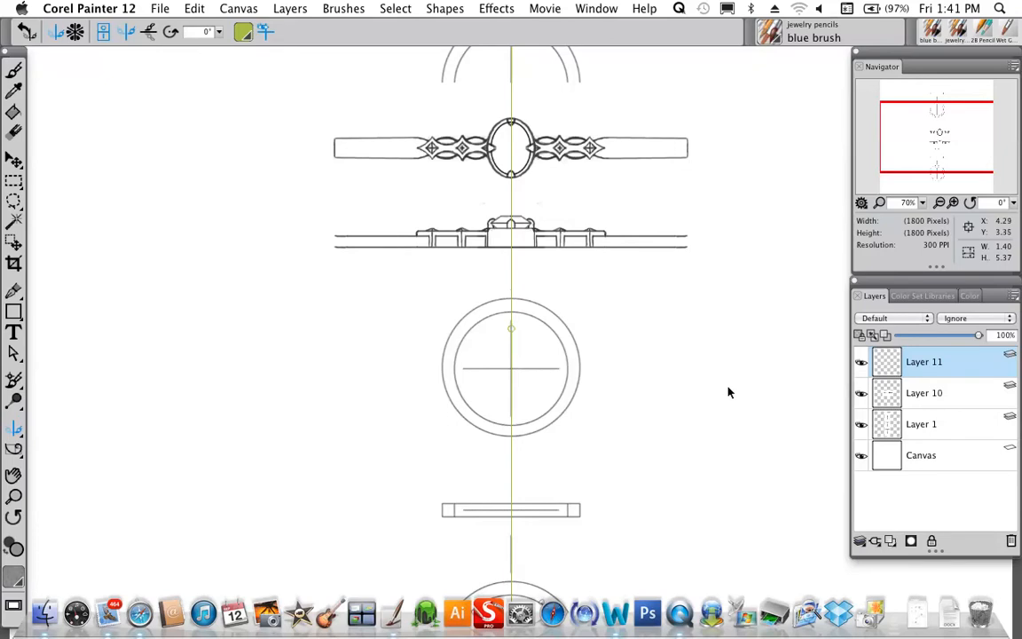
mouse_move(729, 398)
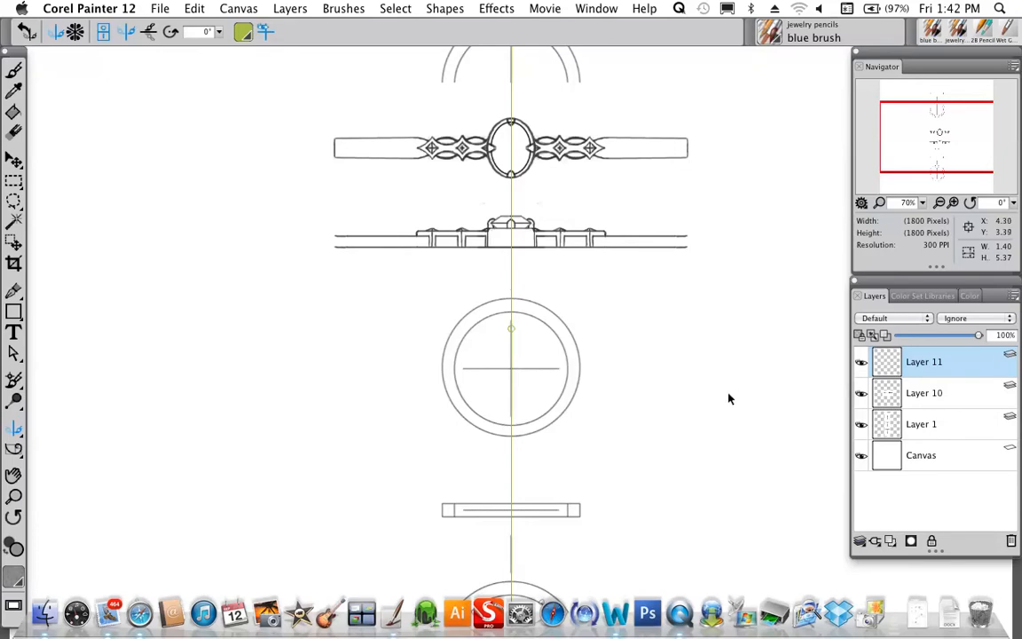
mouse_move(385, 167)
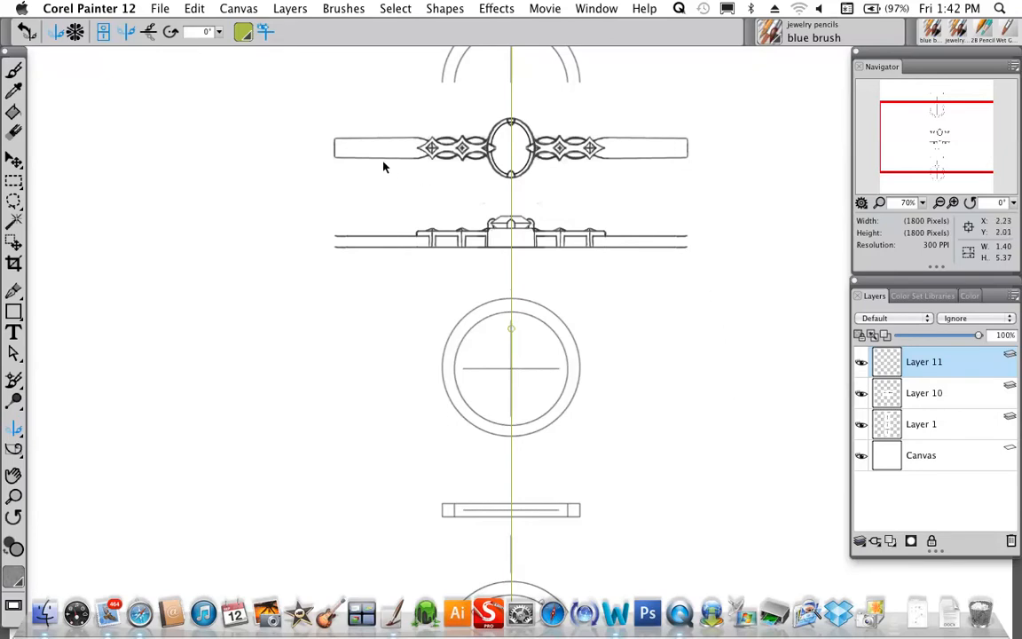
mouse_move(637, 236)
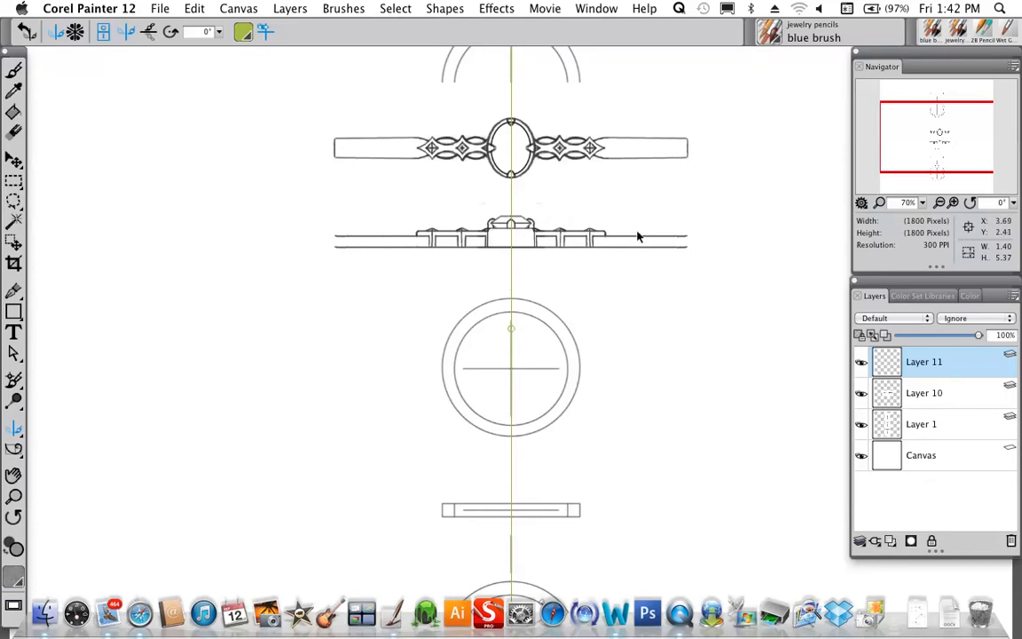
mouse_move(655, 241)
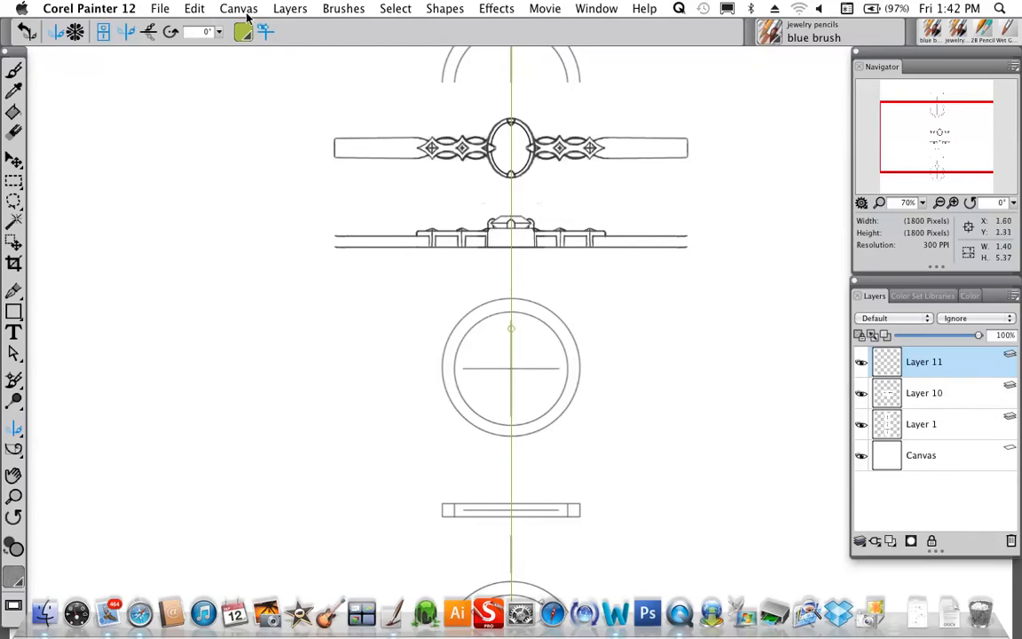
Show the grid over the ring drawing via Canvas > Grid, then return to the Grid submenu.
left_click(238, 7)
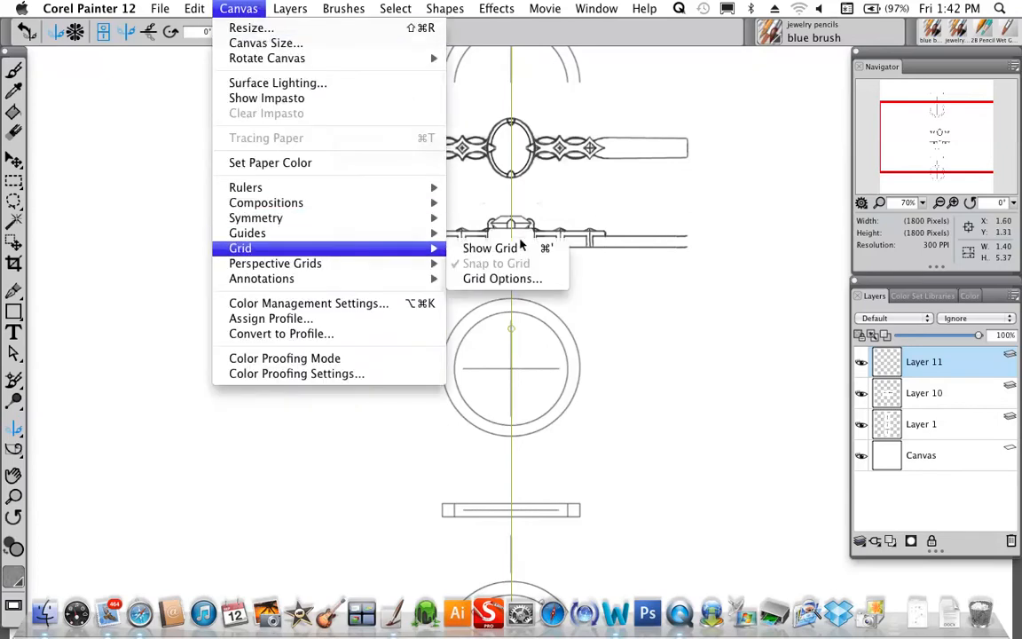
left_click(490, 249)
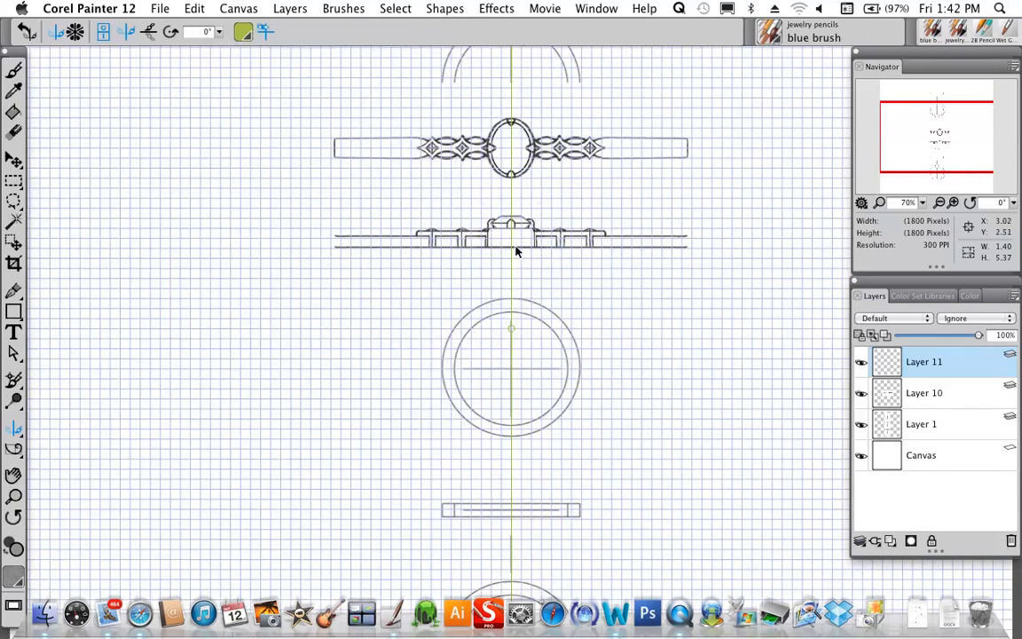
mouse_move(300, 12)
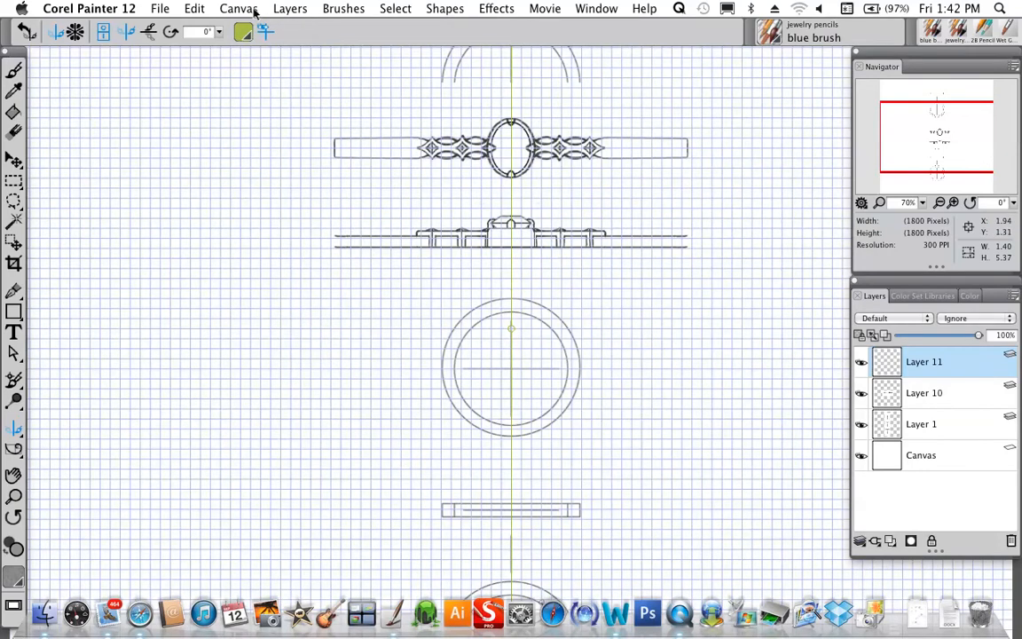
left_click(238, 7)
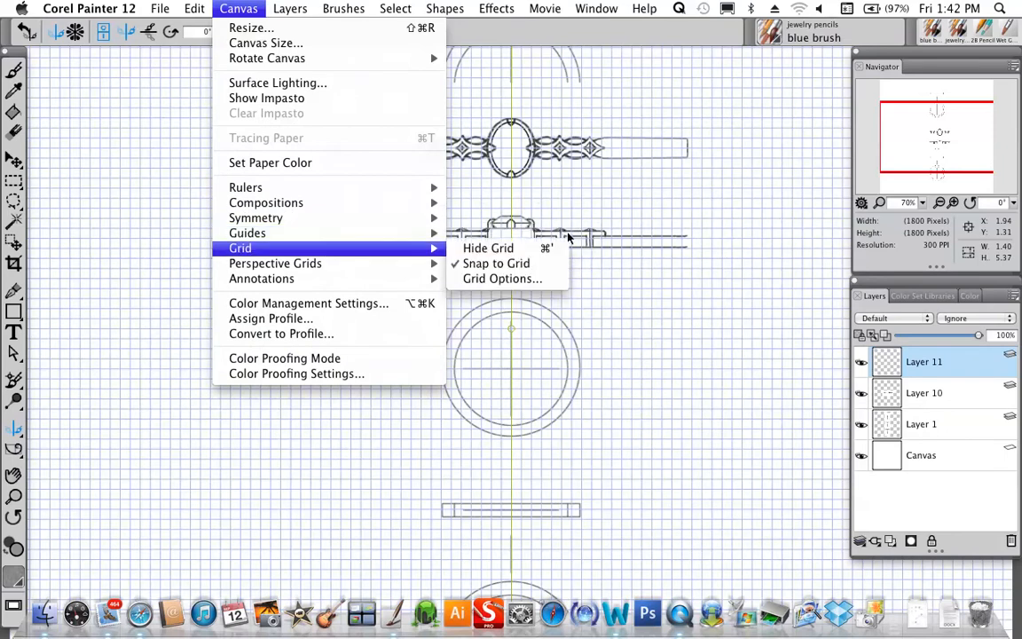
Set Grid Options to 1 cm horizontal and vertical spacing and confirm.
left_click(500, 279)
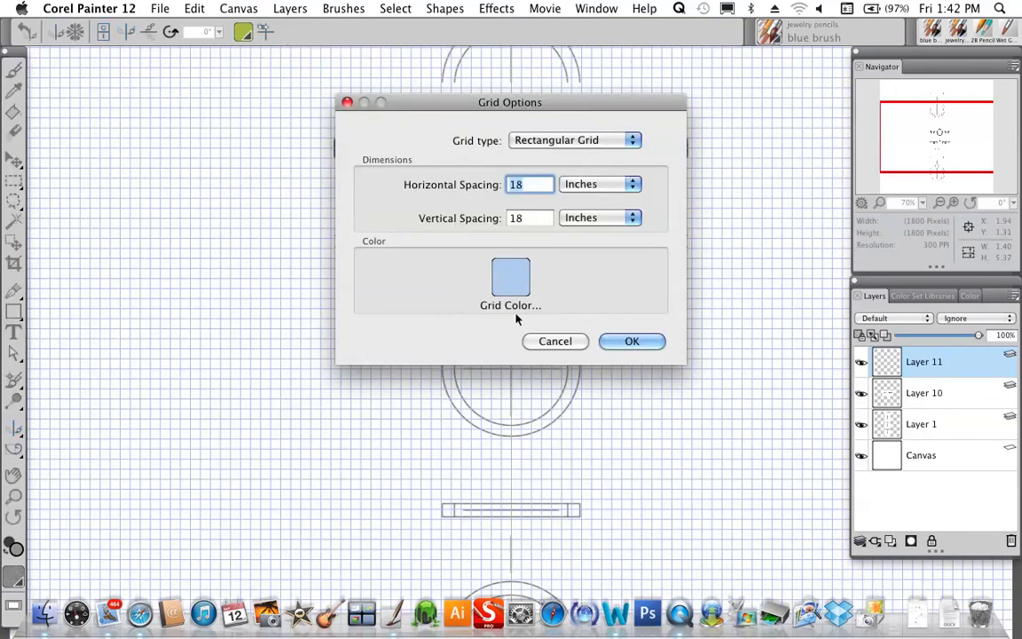
left_click(632, 183)
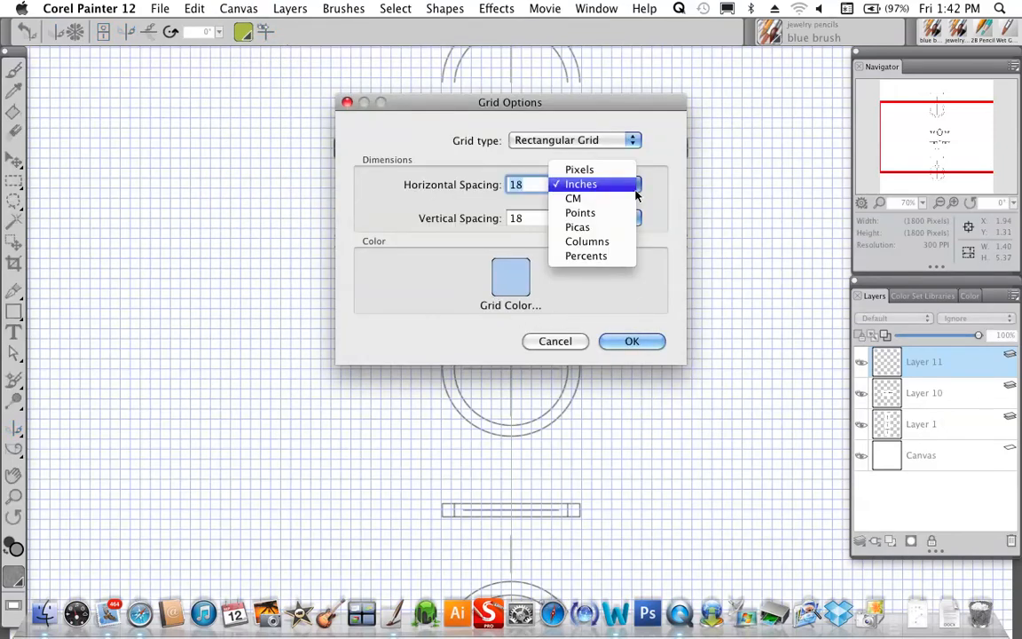
mouse_move(573, 199)
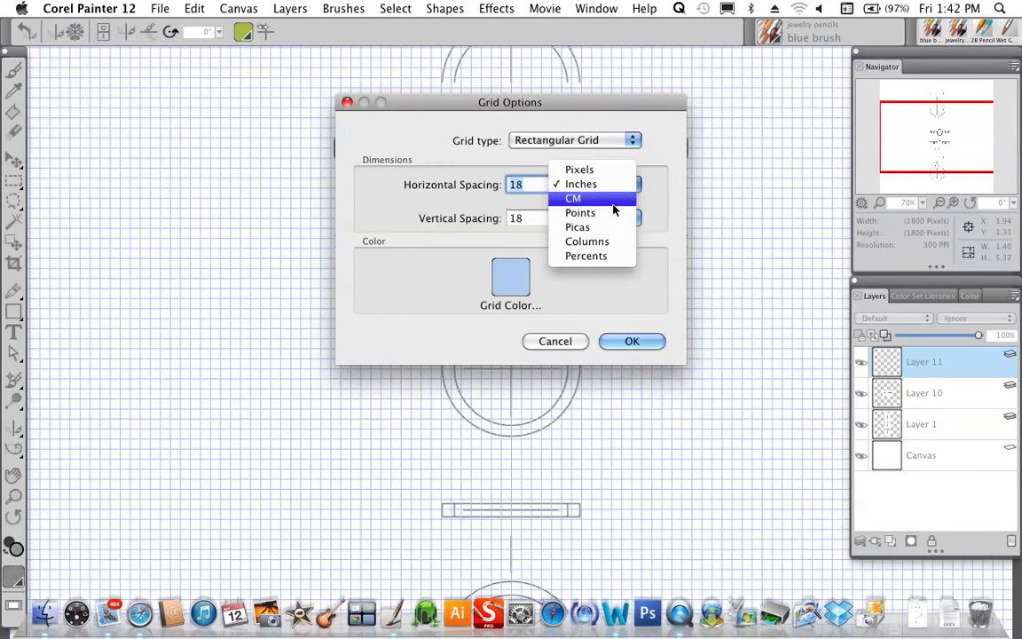
left_click(573, 199)
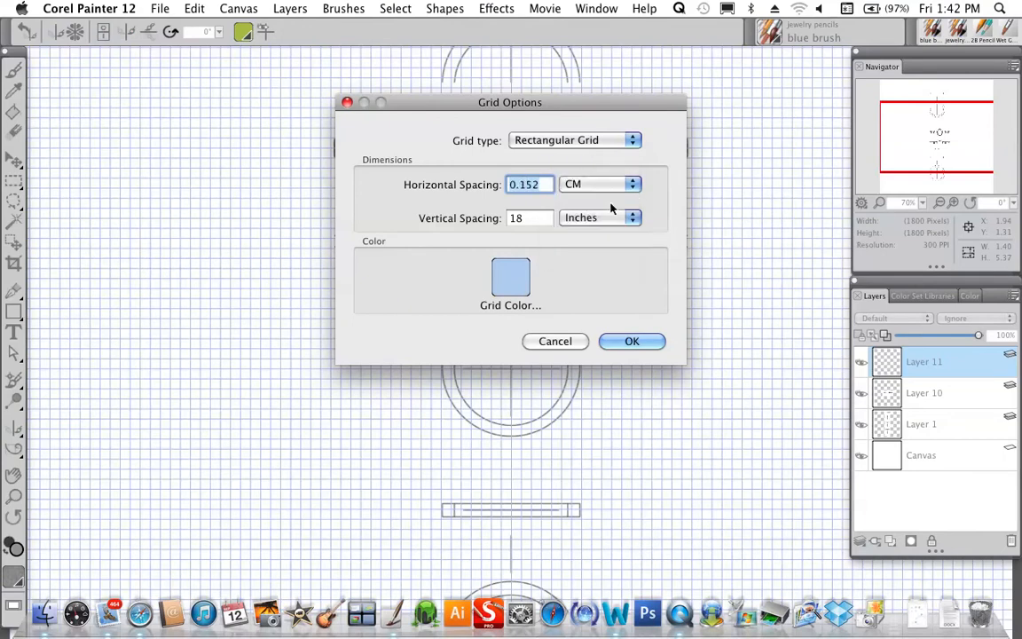
mouse_move(607, 241)
type("1")
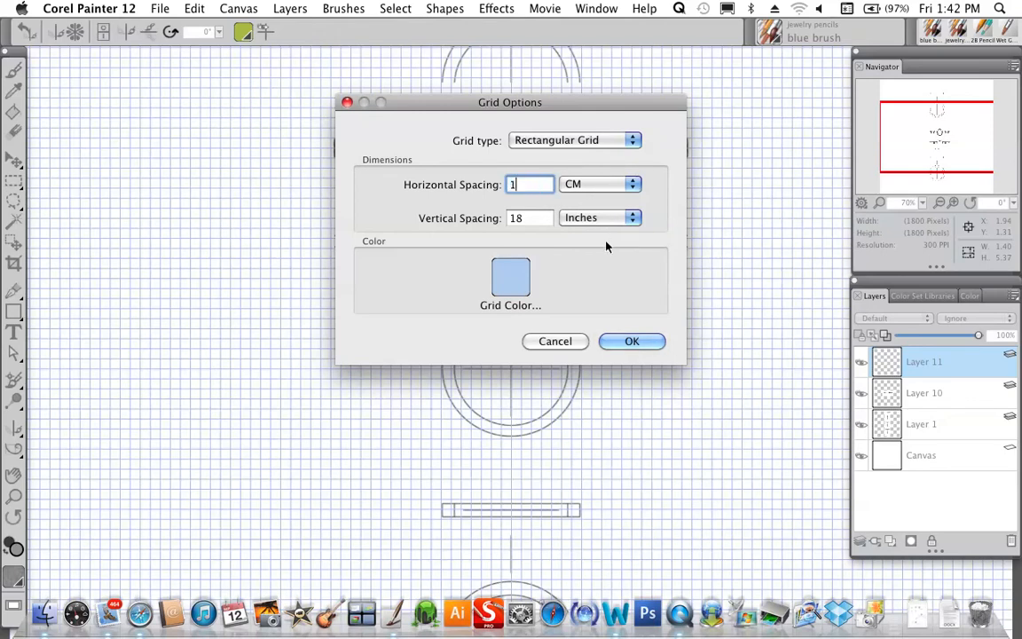
left_click(632, 216)
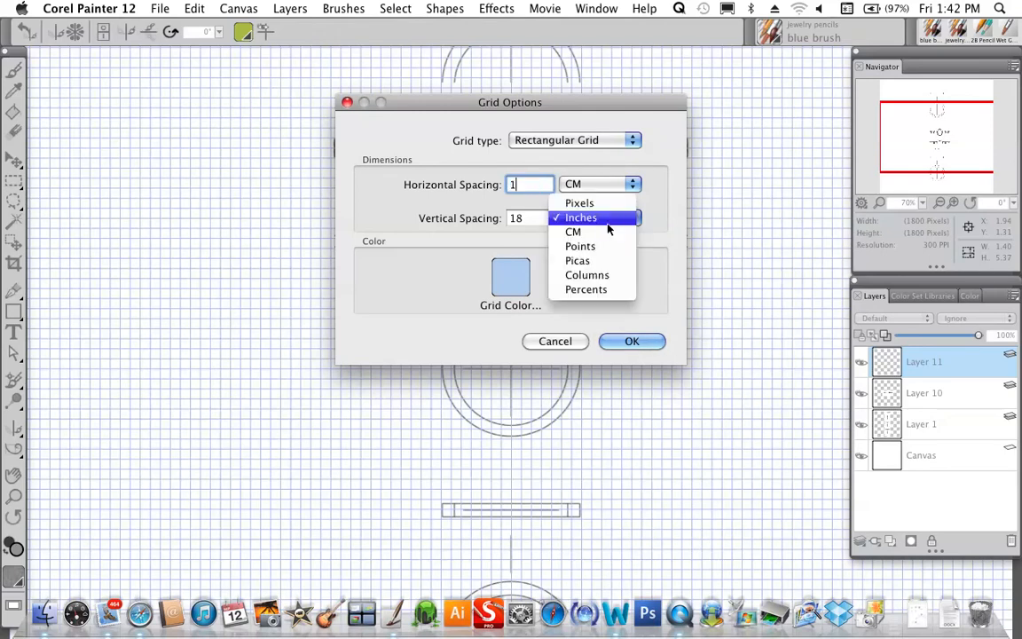
left_click(574, 231)
type("1")
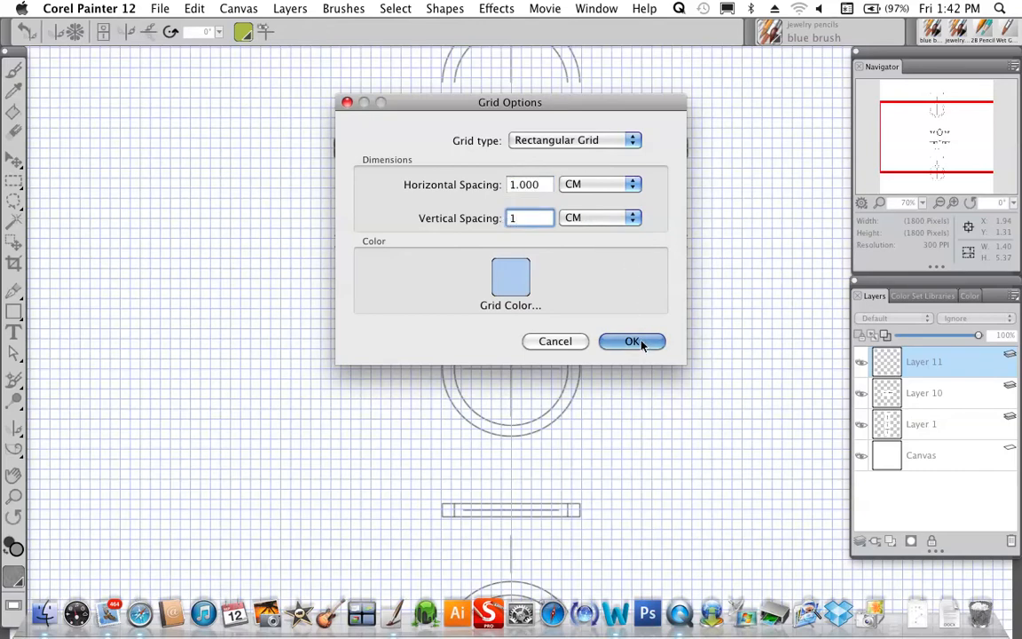
left_click(632, 340)
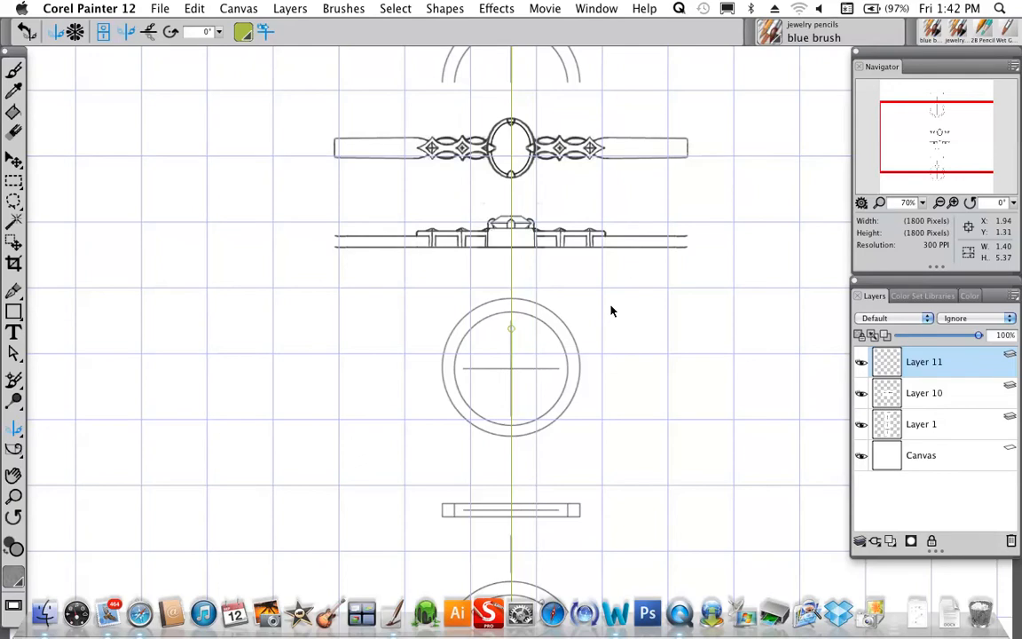
Change Grid Options to 0.5 cm spacing in both directions and confirm.
left_click(238, 7)
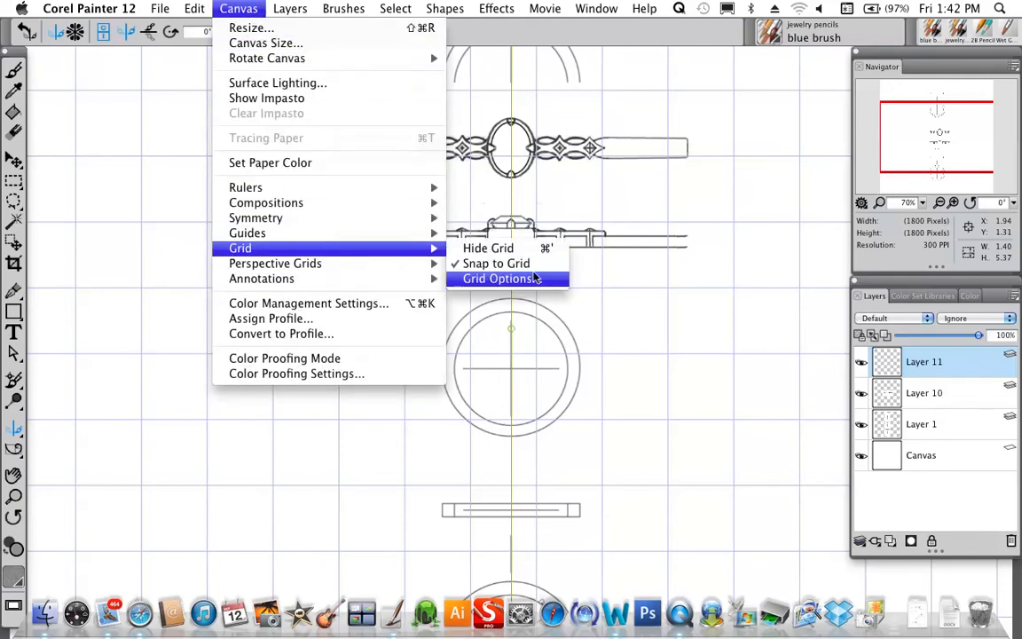
left_click(504, 279)
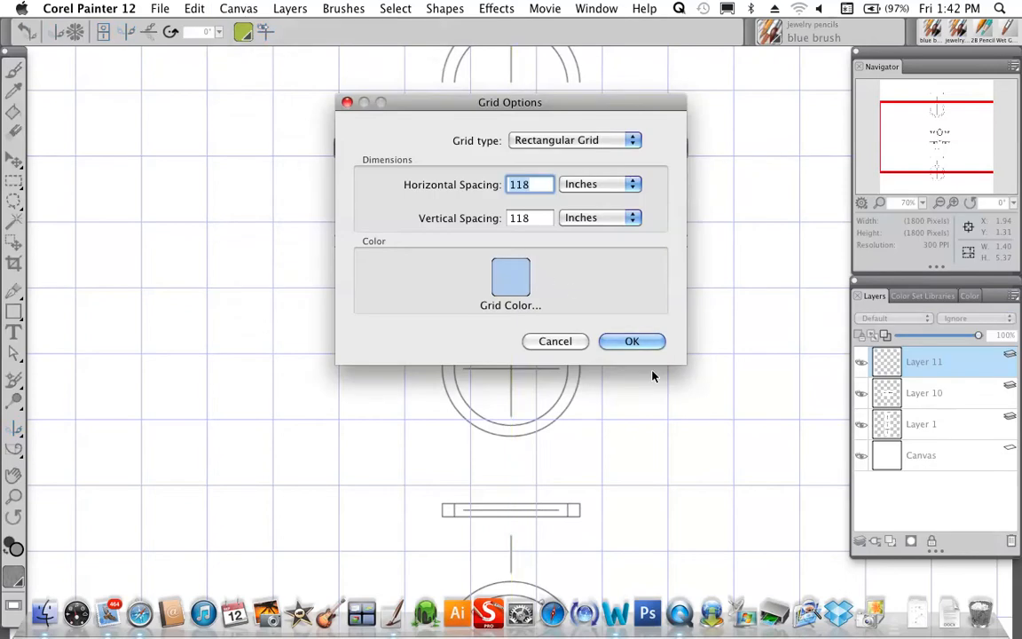
left_click(600, 182)
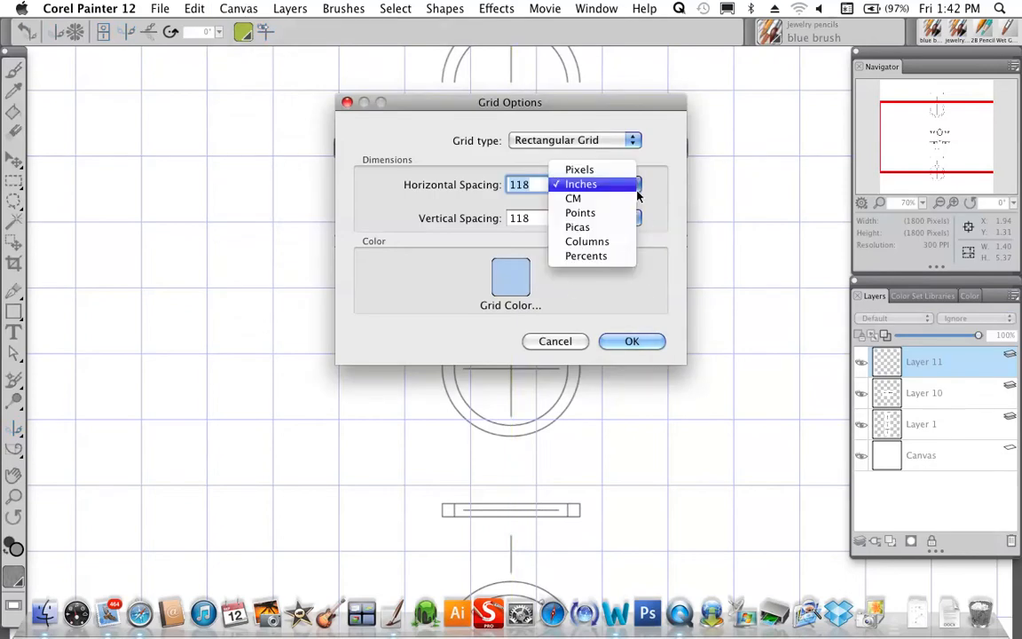
left_click(573, 199)
type(".")
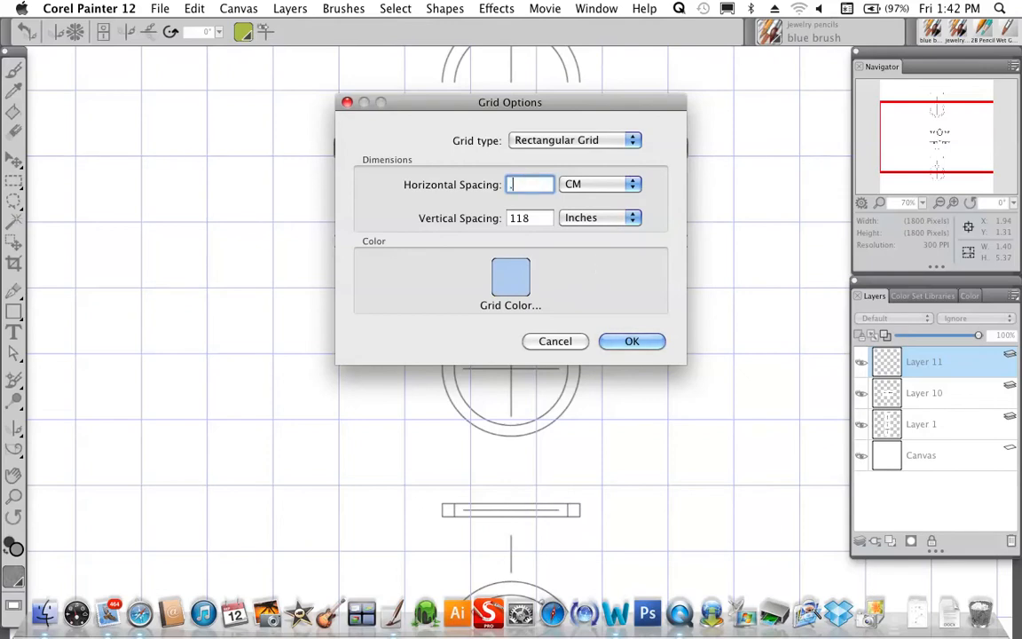
type("5")
left_click(529, 218)
type(".5")
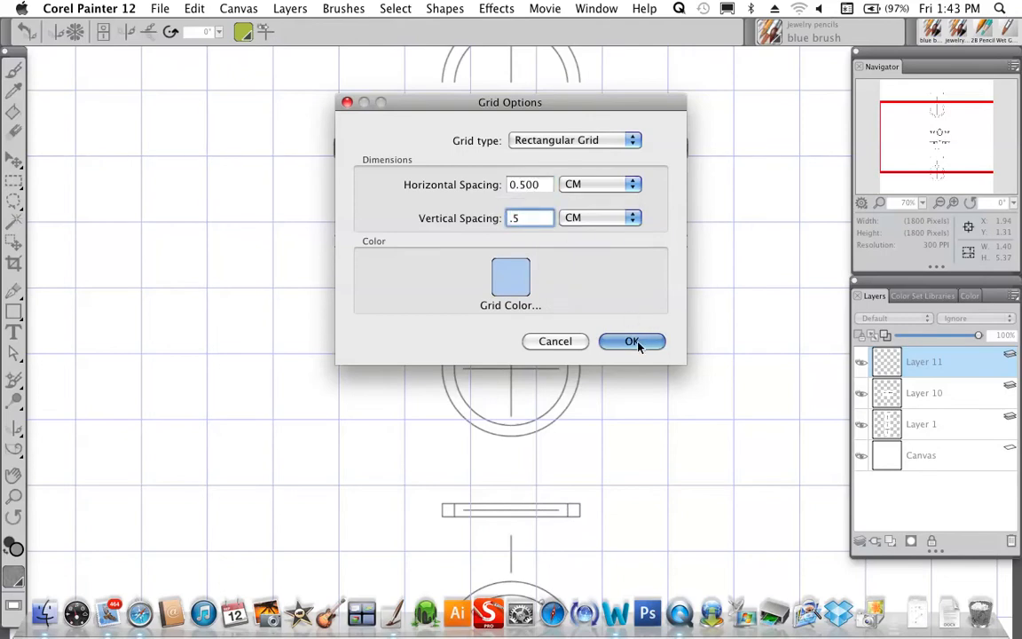
left_click(632, 340)
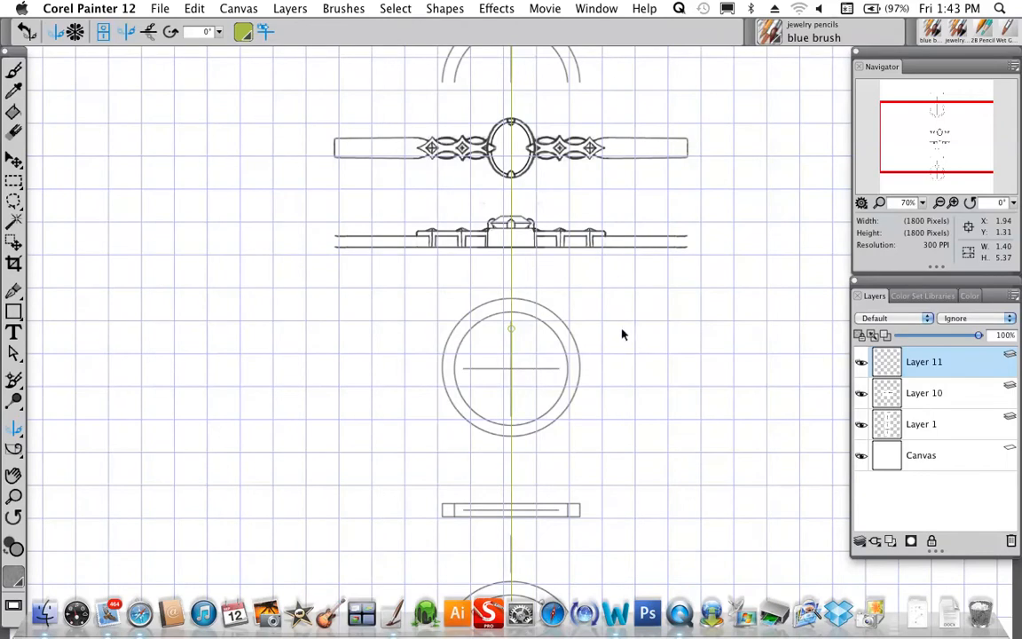
mouse_move(582, 387)
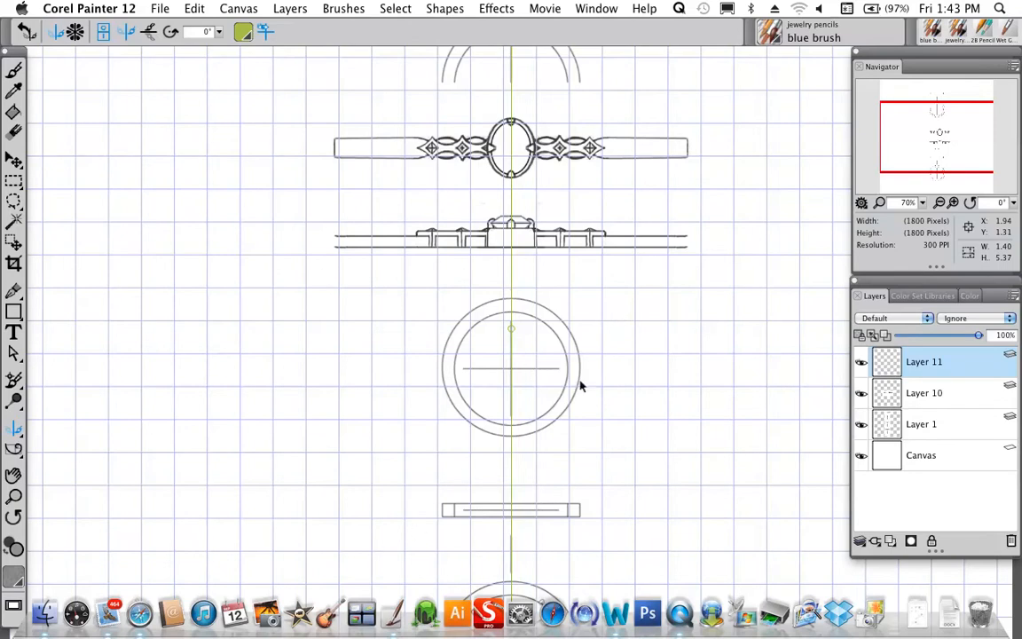
mouse_move(511, 332)
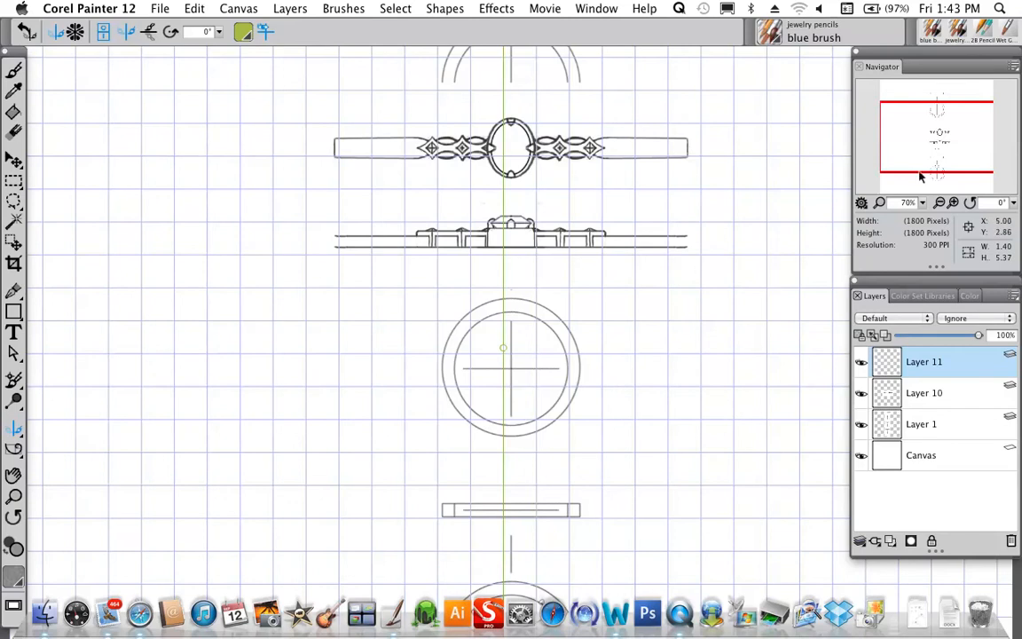
Select Layer 10 and Layer 1 together, then switch to the Brush tool.
left_click(923, 394)
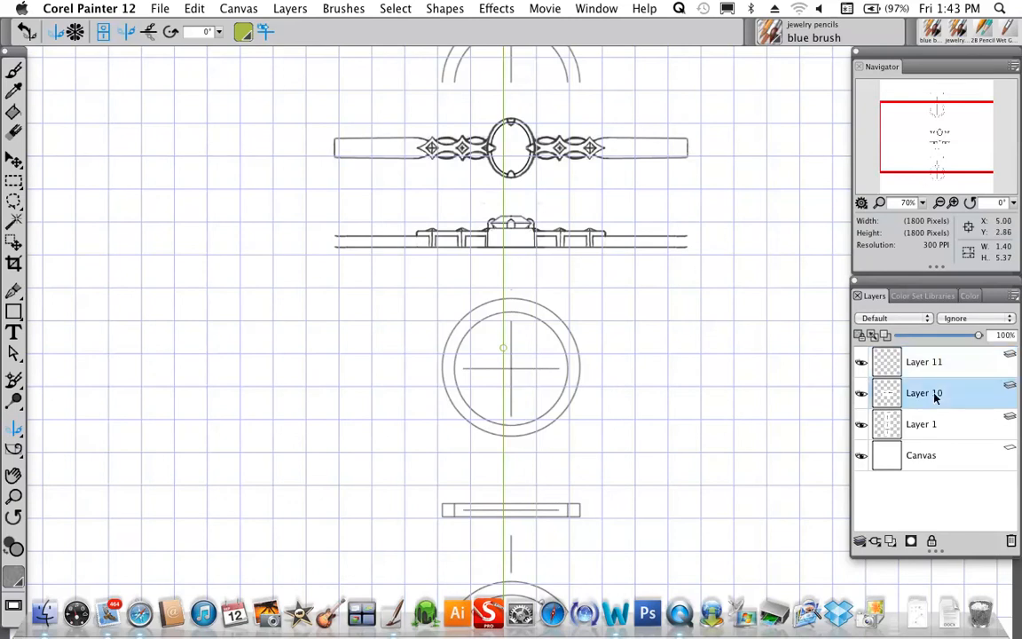
mouse_move(941, 432)
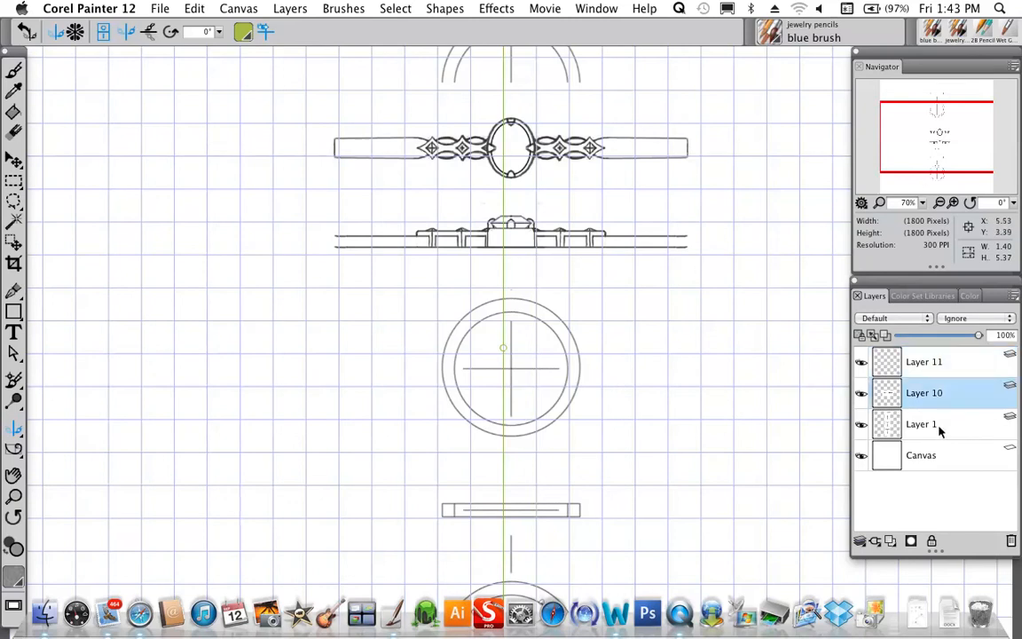
left_click(923, 424)
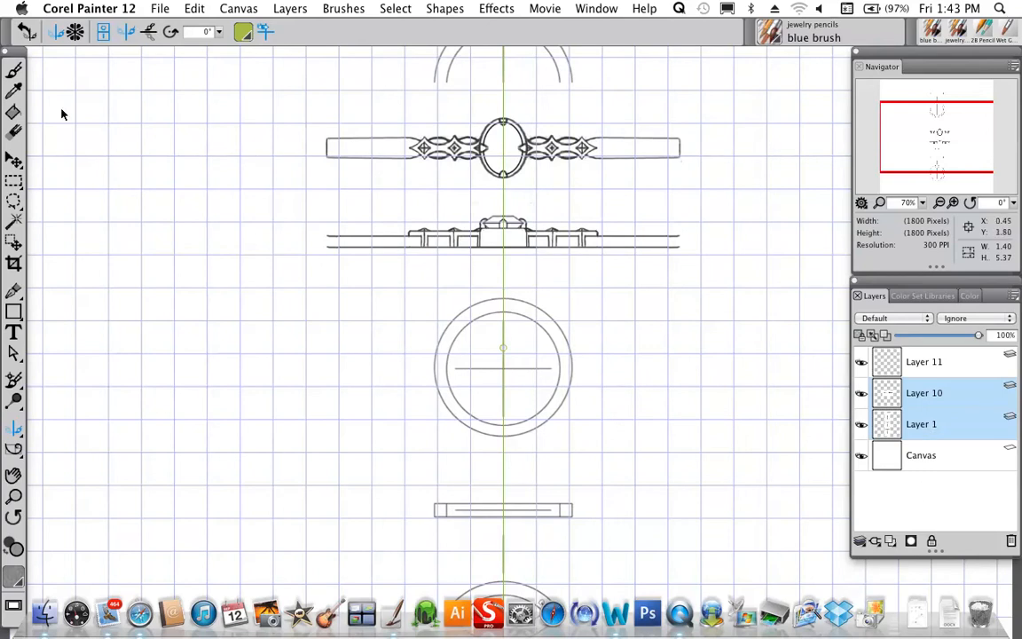
left_click(14, 70)
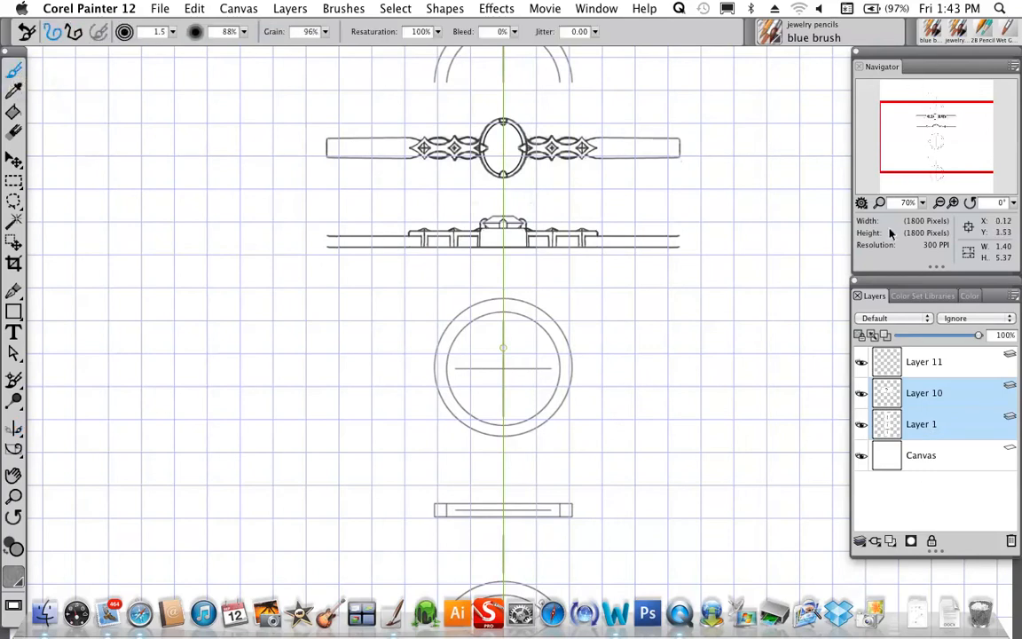
View the Color Set Libraries, return to Layers and make Layer 11 the drawing layer.
left_click(923, 294)
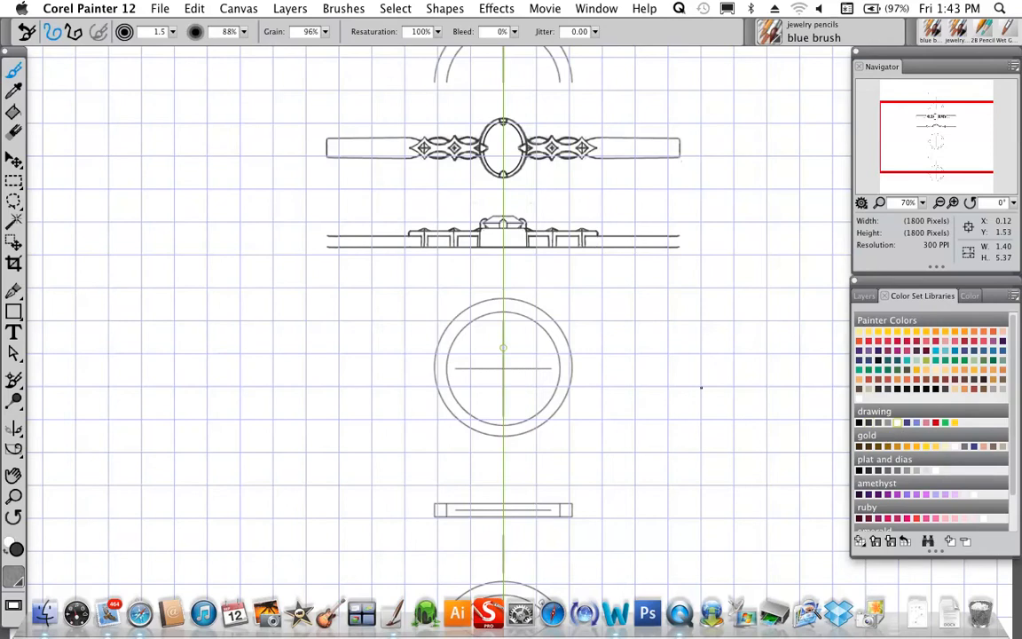
mouse_move(767, 461)
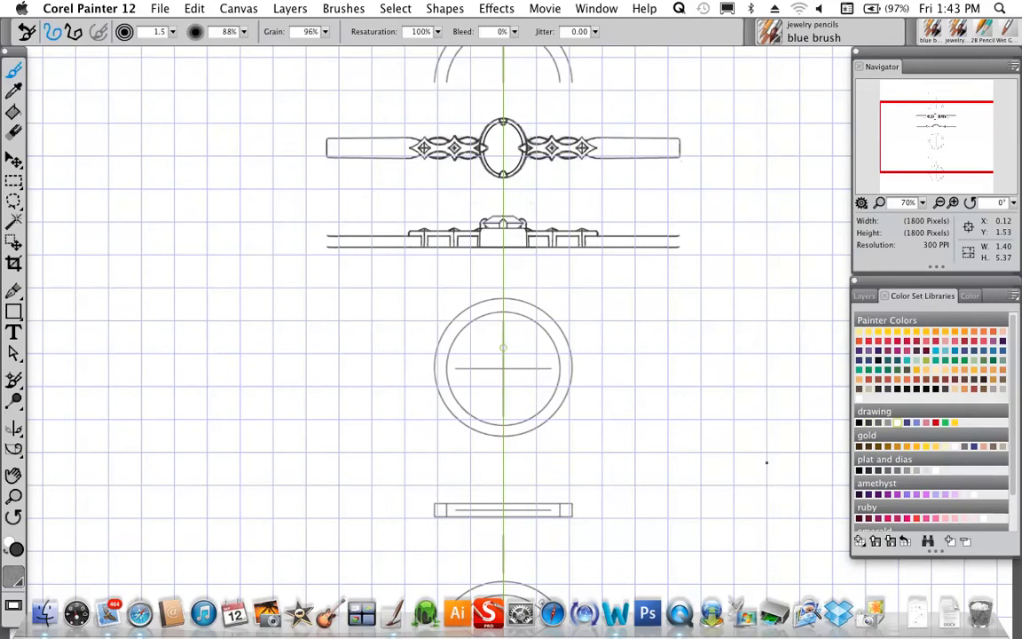
mouse_move(770, 431)
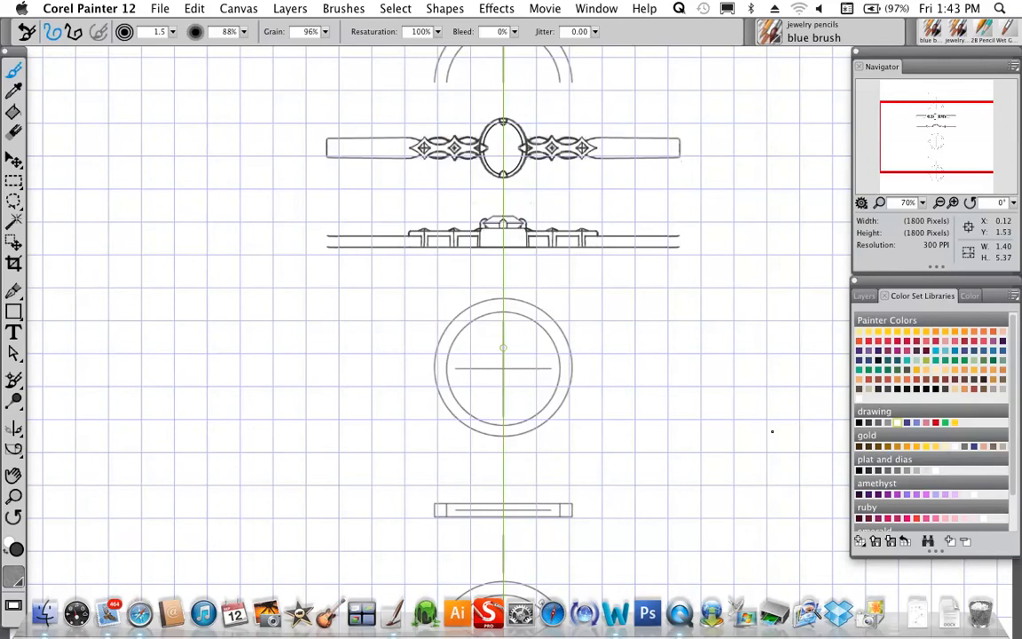
mouse_move(497, 260)
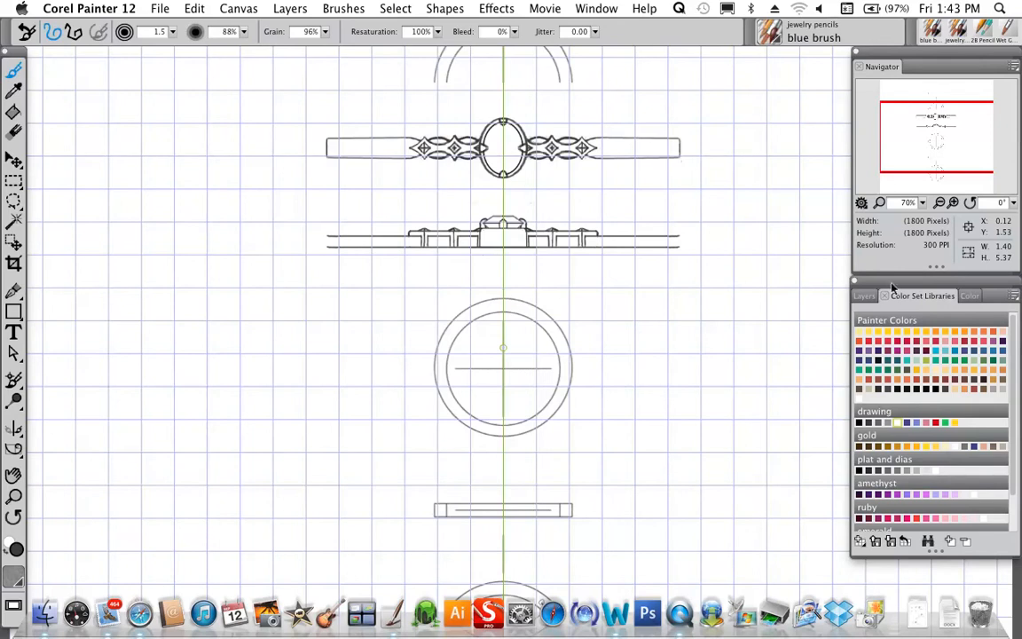
left_click(873, 295)
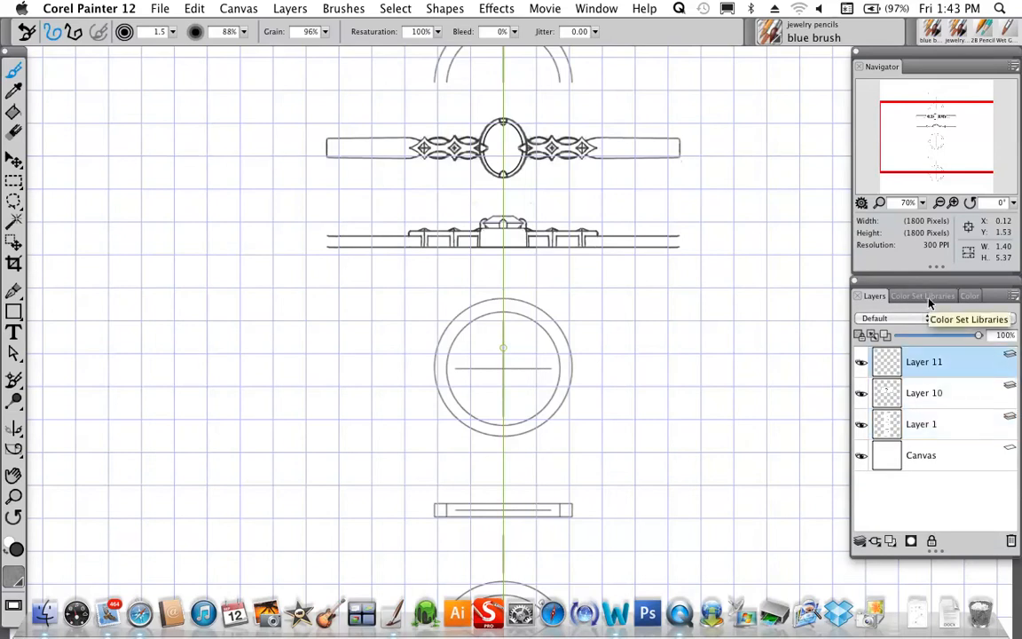
left_click(974, 318)
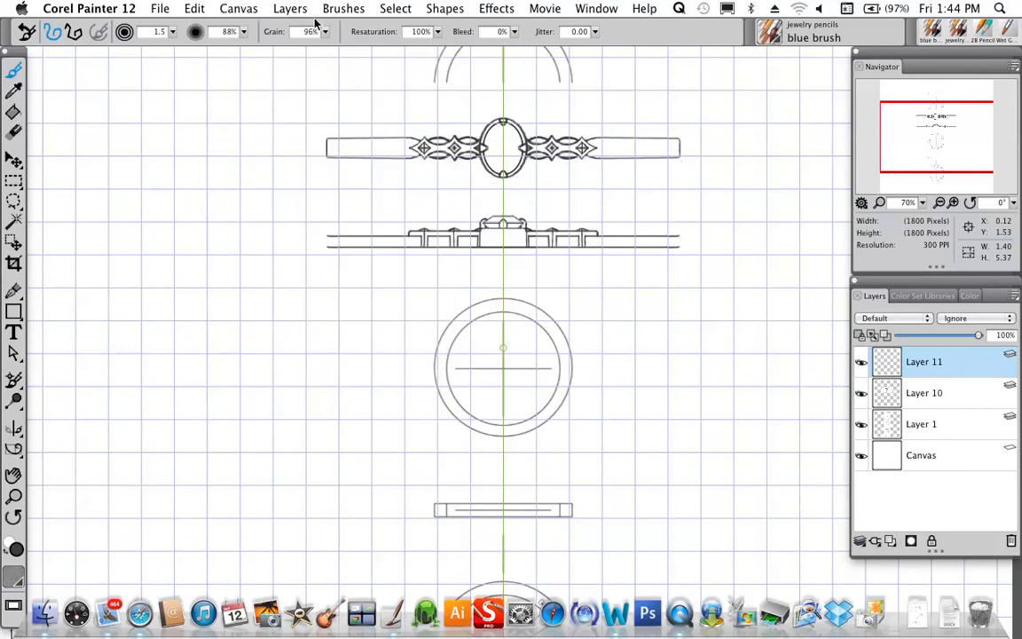
Enlarge the ring drawing's document window to show more of the canvas.
left_click(238, 7)
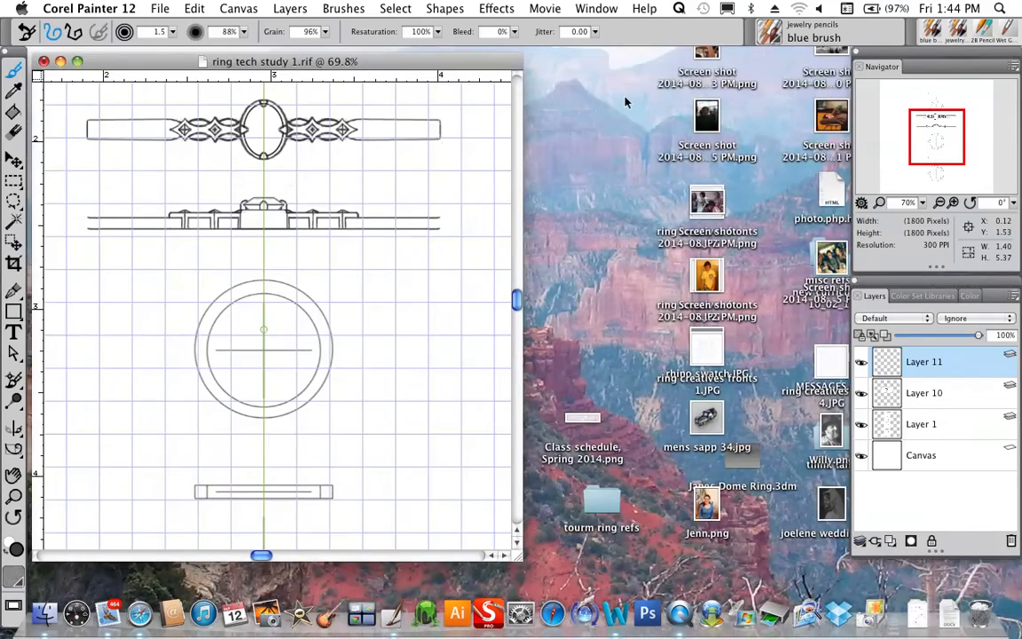
left_click_drag(284, 61, 333, 74)
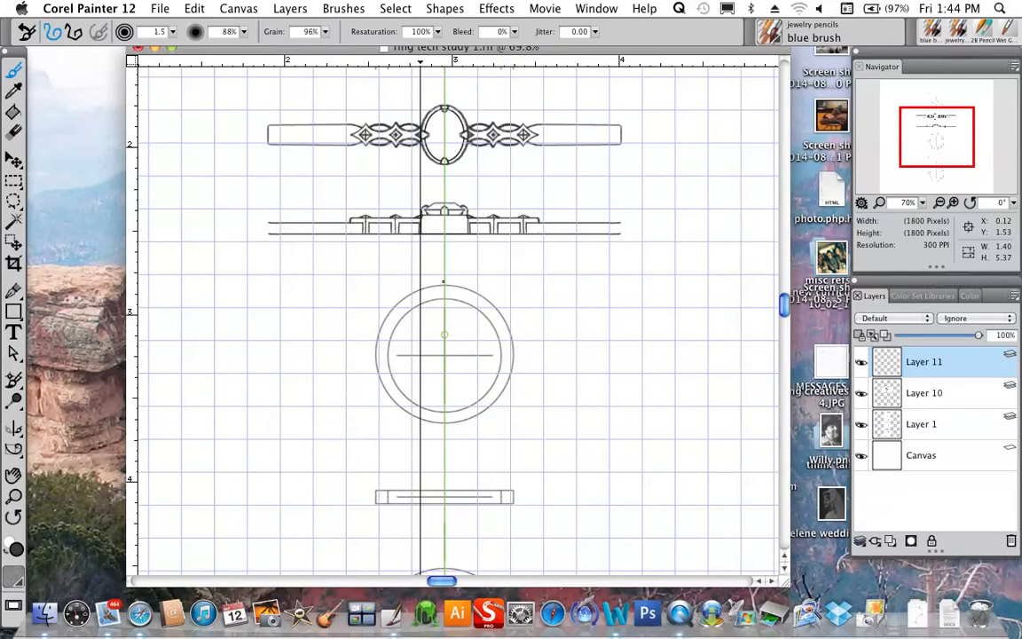
mouse_move(55, 32)
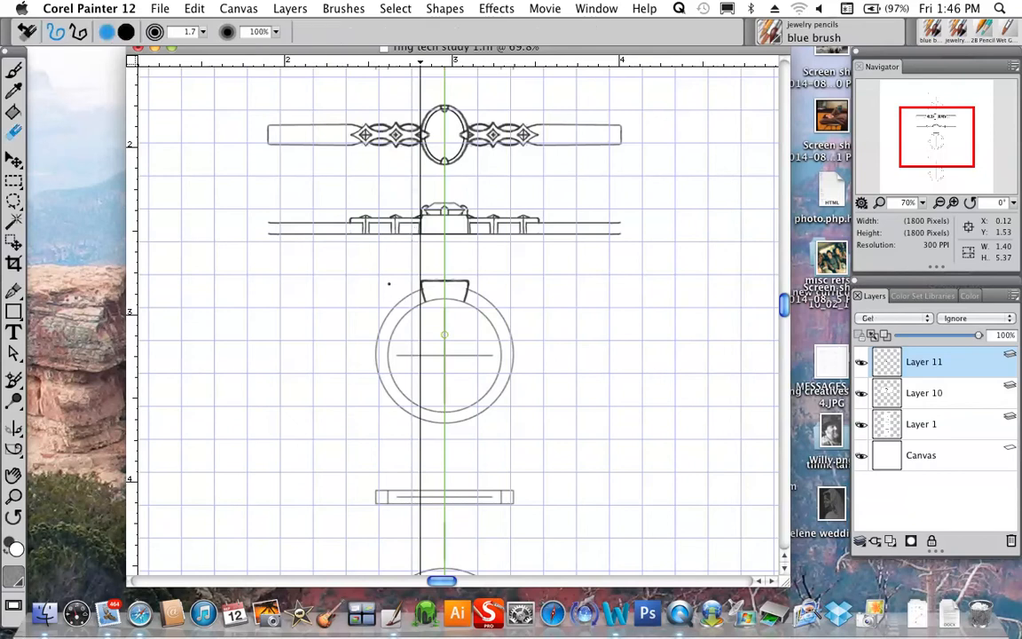
mouse_move(14, 70)
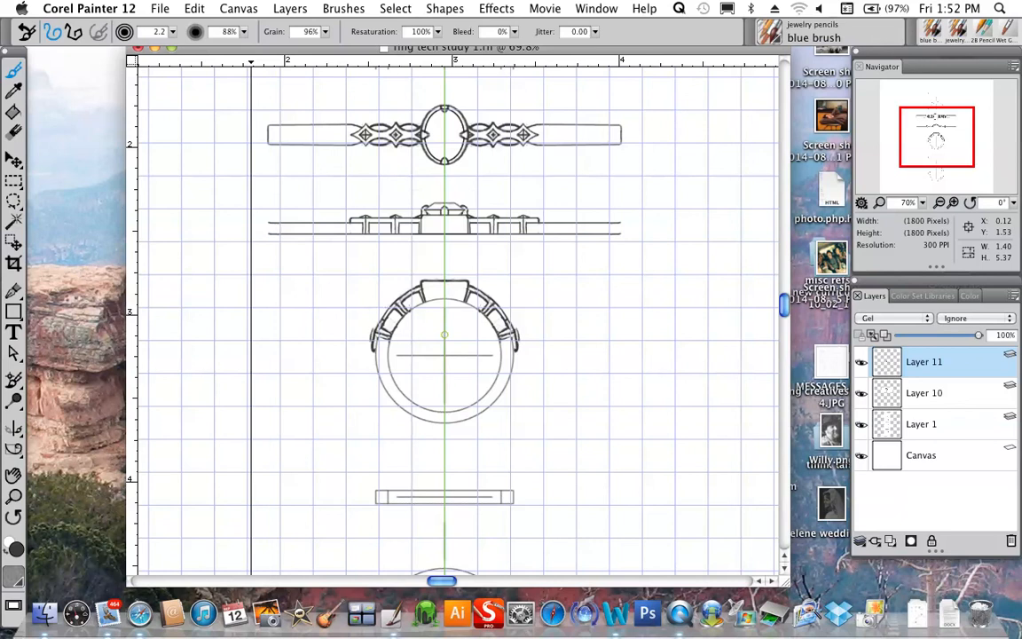
mouse_move(85, 543)
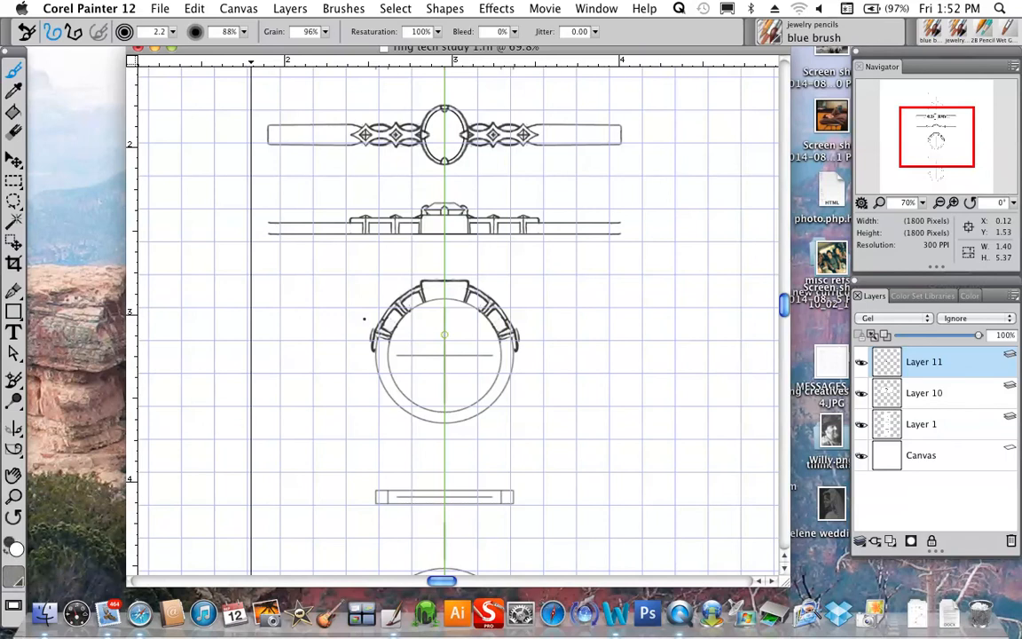
mouse_move(14, 550)
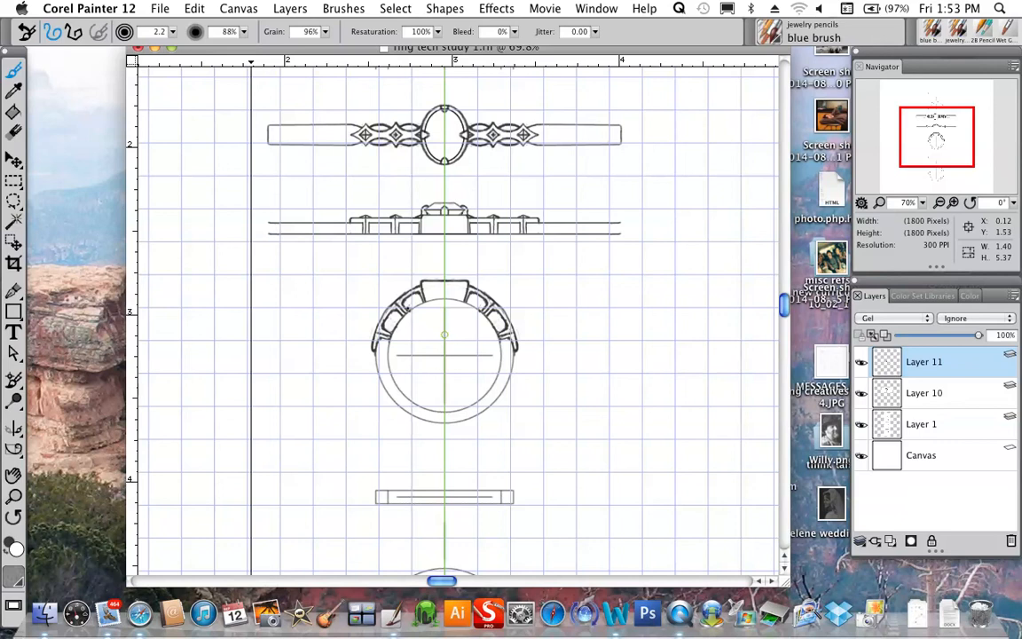
mouse_move(504, 406)
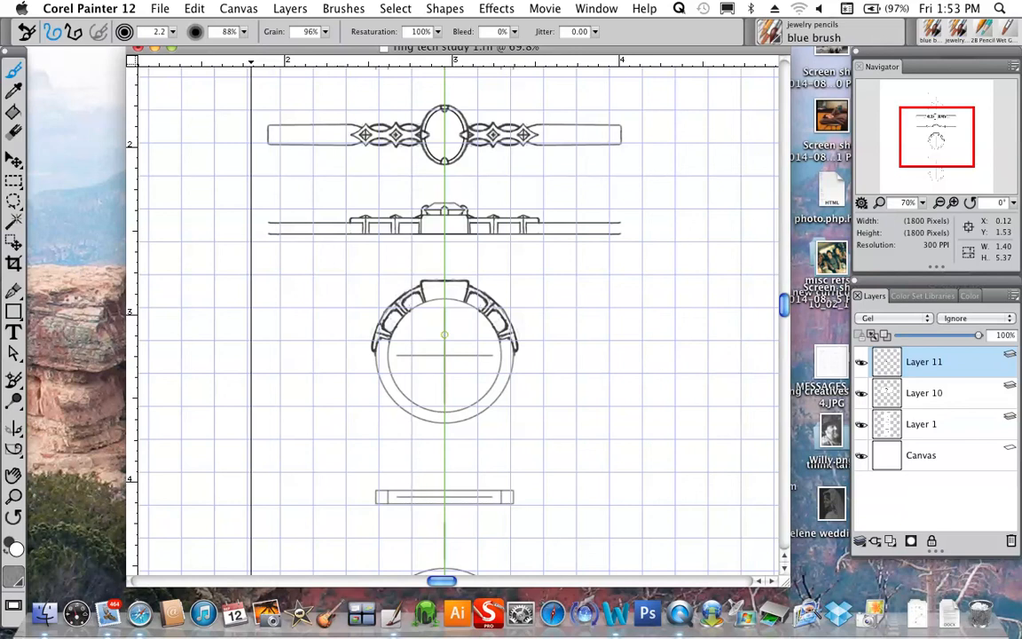
mouse_move(15, 549)
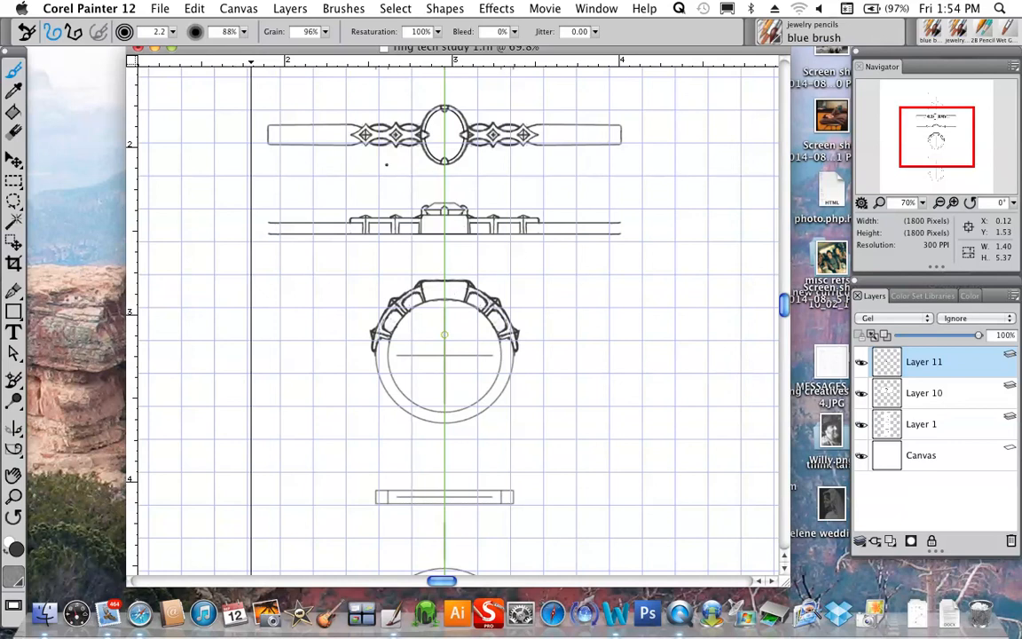
mouse_move(75, 31)
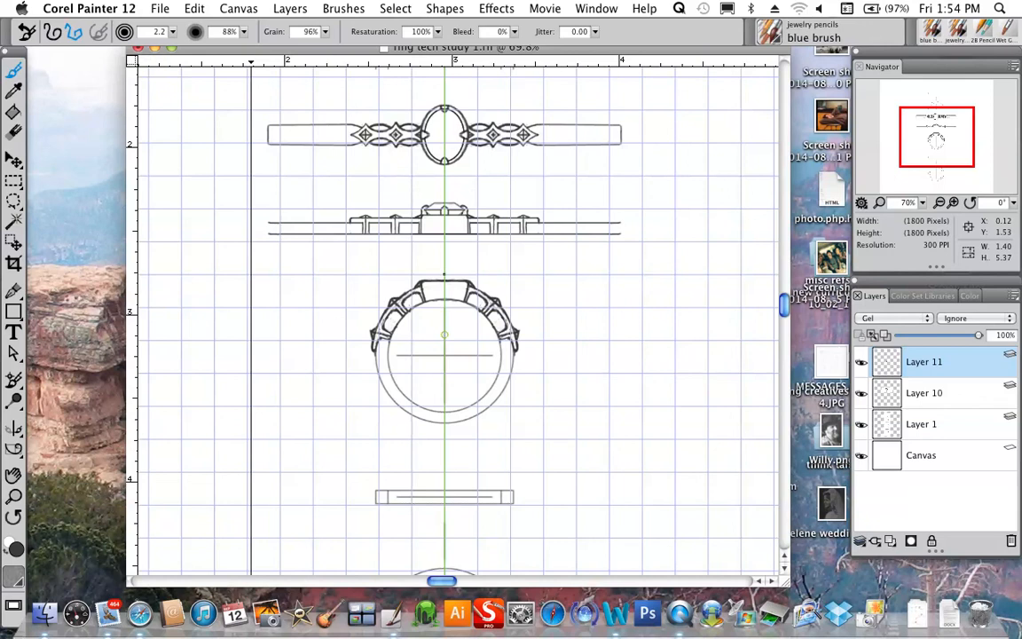
mouse_move(412, 274)
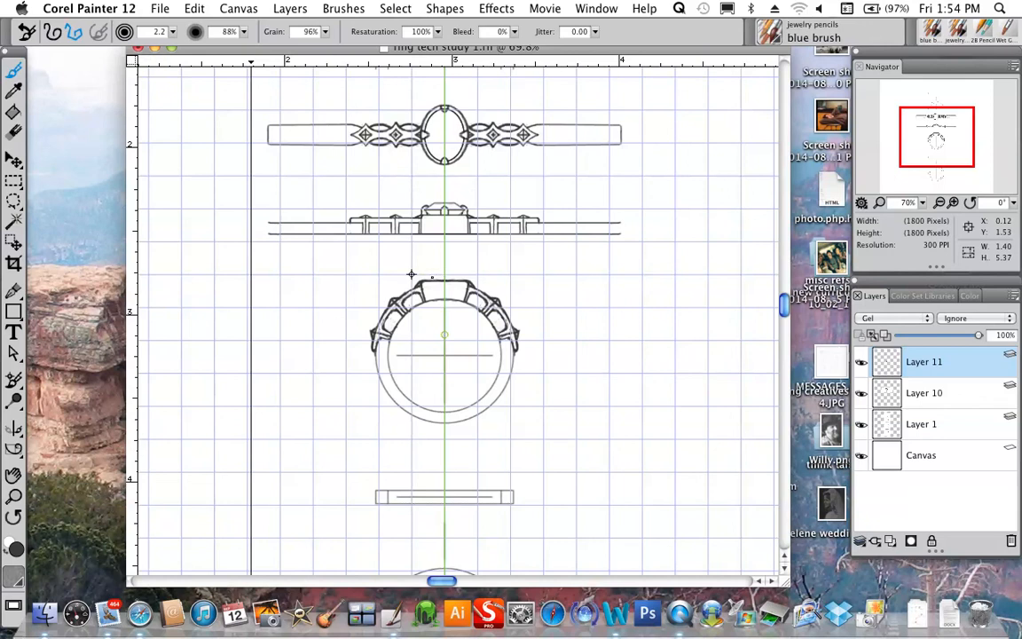
Use the Canvas menu while marking the stone top above the bezel in the round view.
left_click(238, 7)
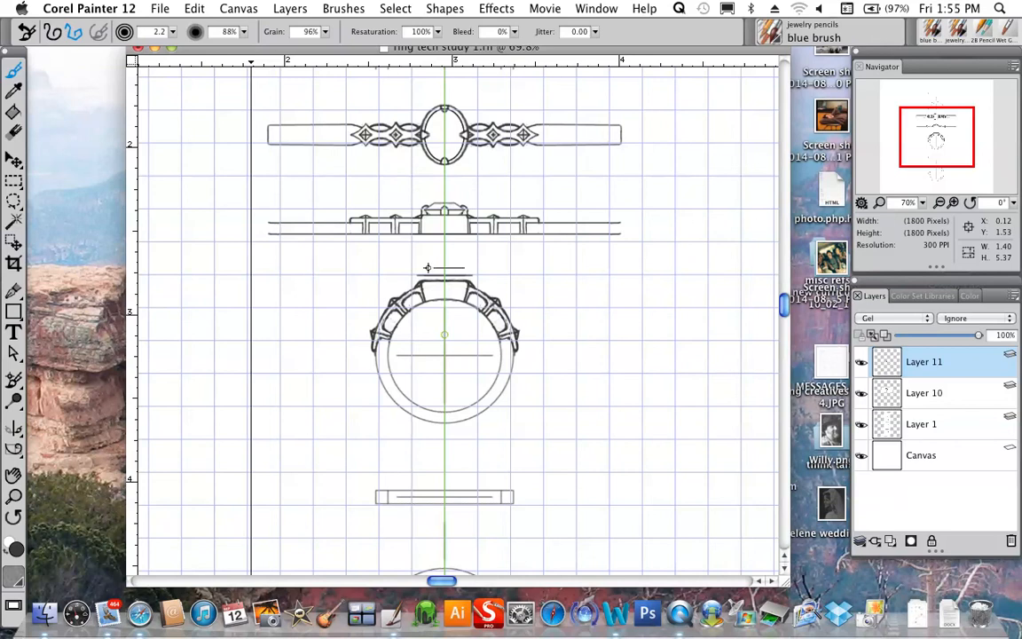
mouse_move(444, 270)
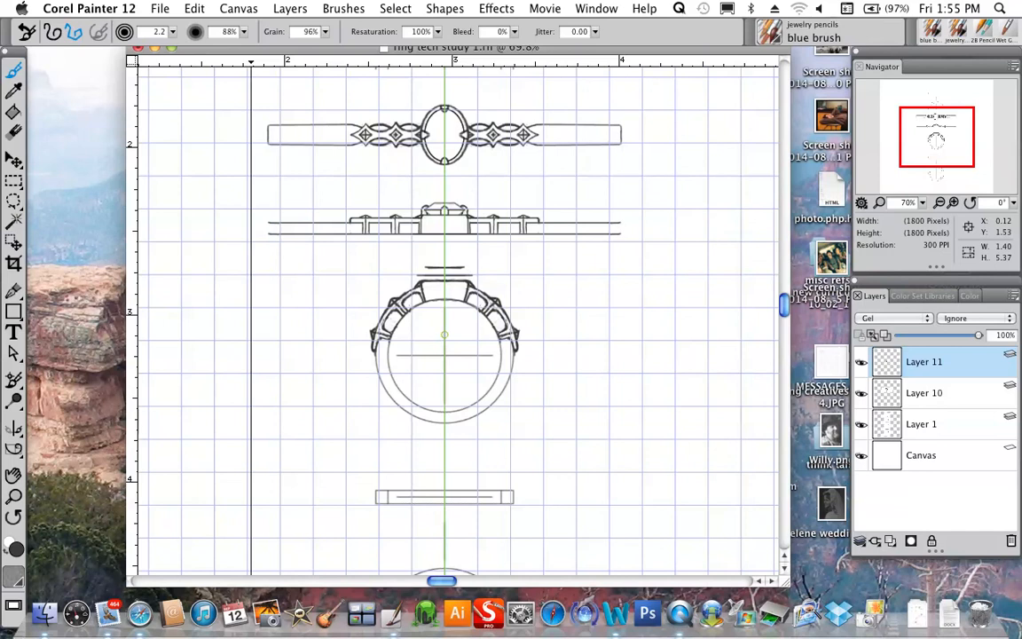
mouse_move(262, 67)
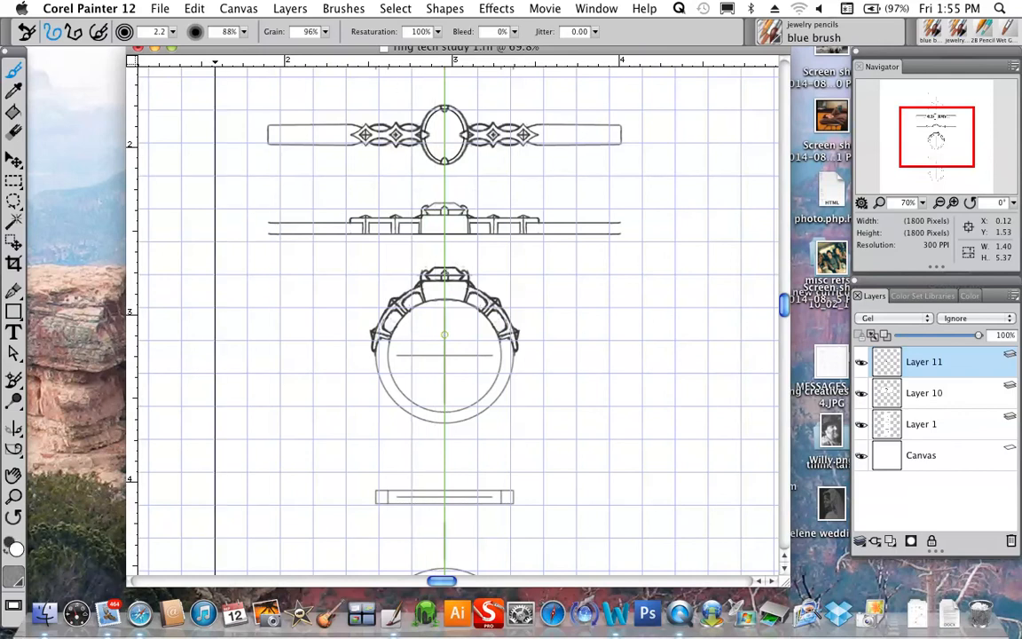
mouse_move(927, 203)
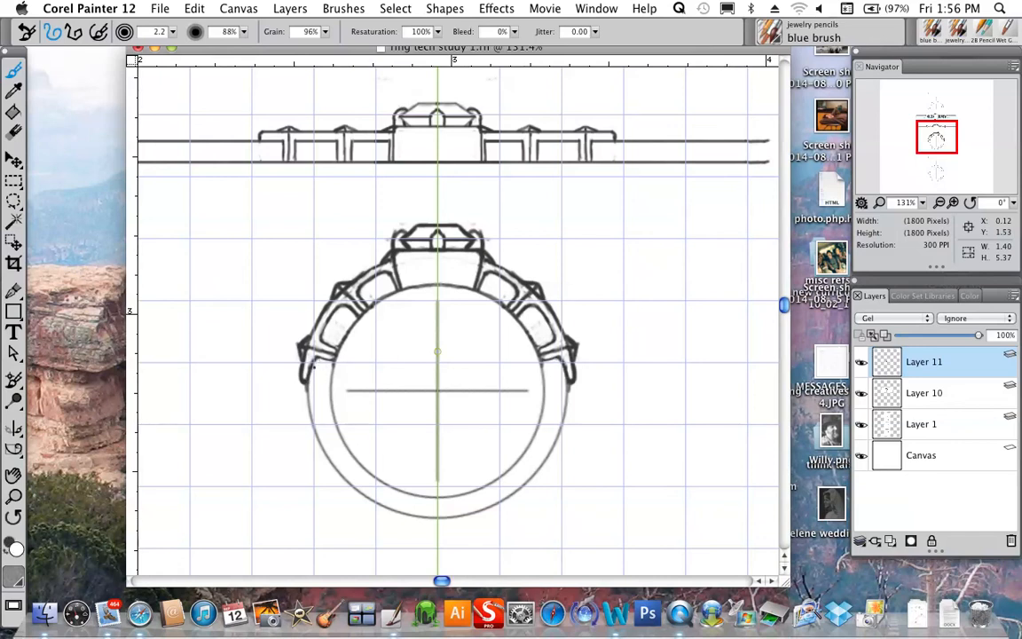
mouse_move(648, 477)
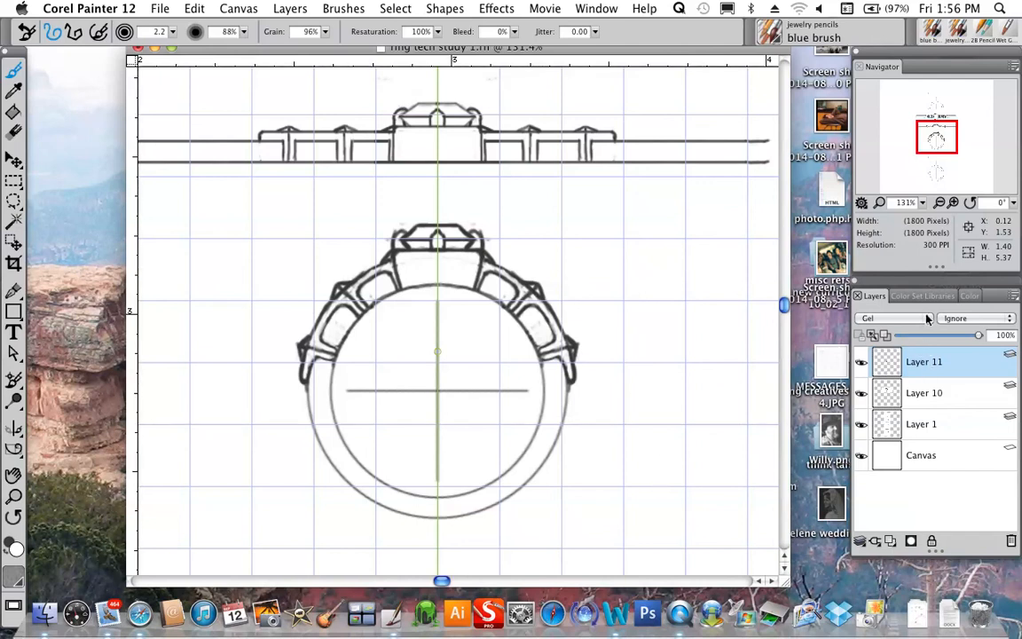
mouse_move(926, 295)
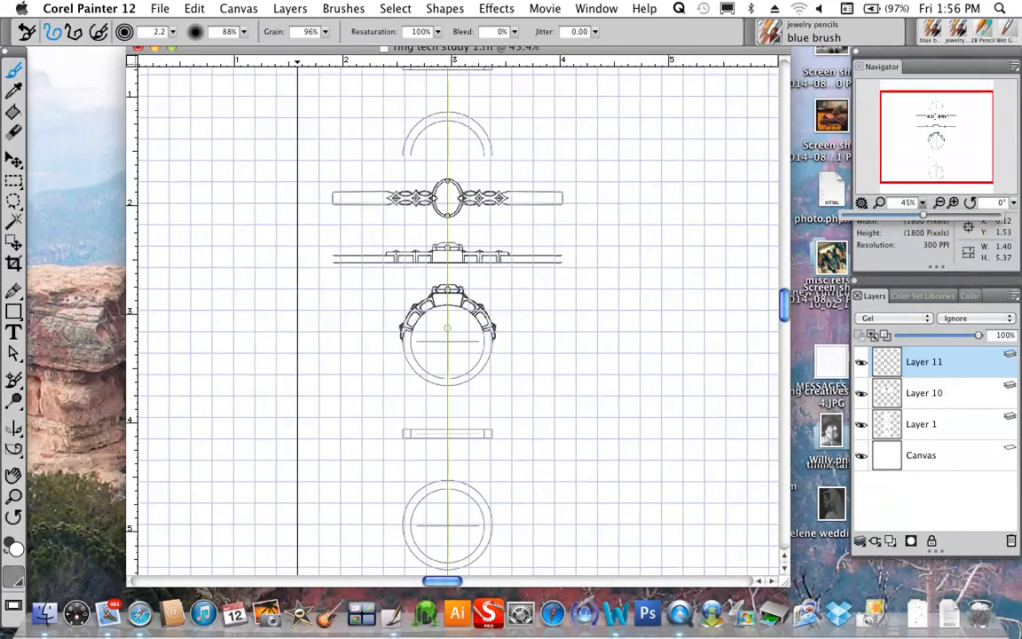
Turn off Show Grid so the ring views appear on plain white paper.
left_click(238, 7)
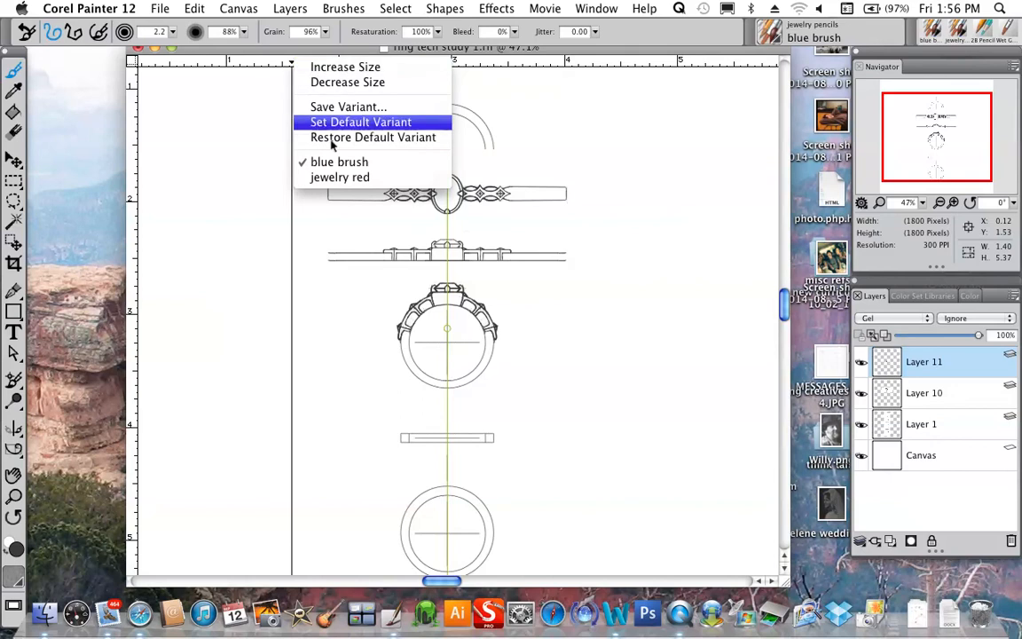
mouse_move(291, 69)
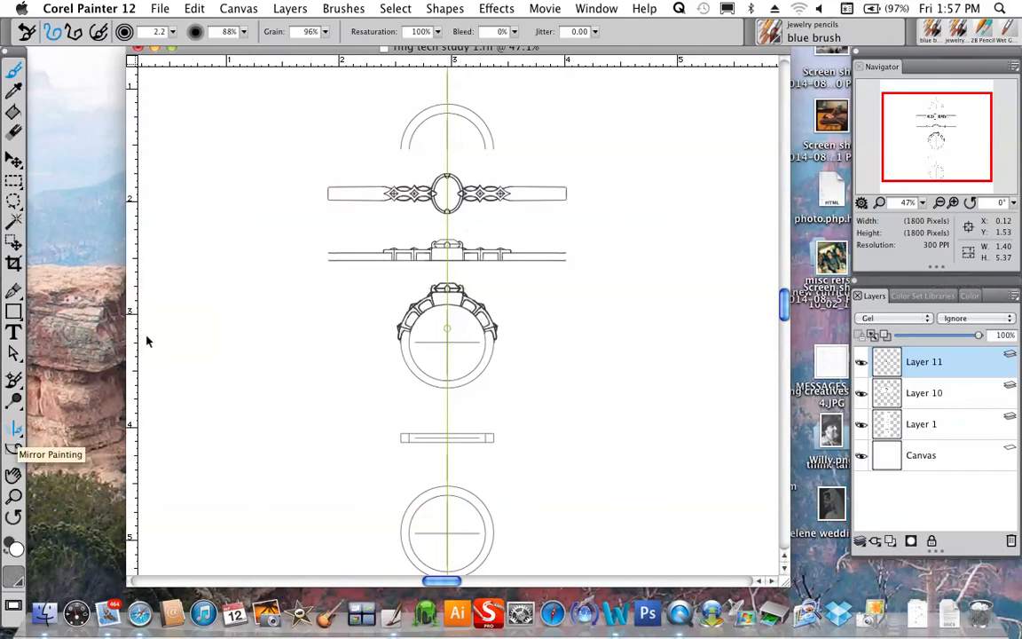
left_click(14, 429)
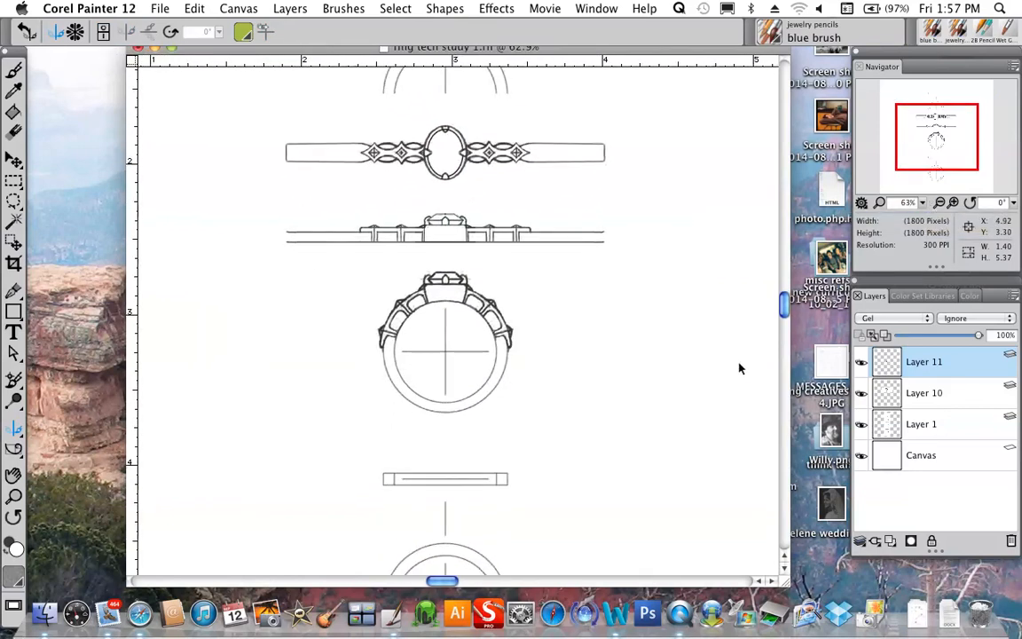
mouse_move(746, 373)
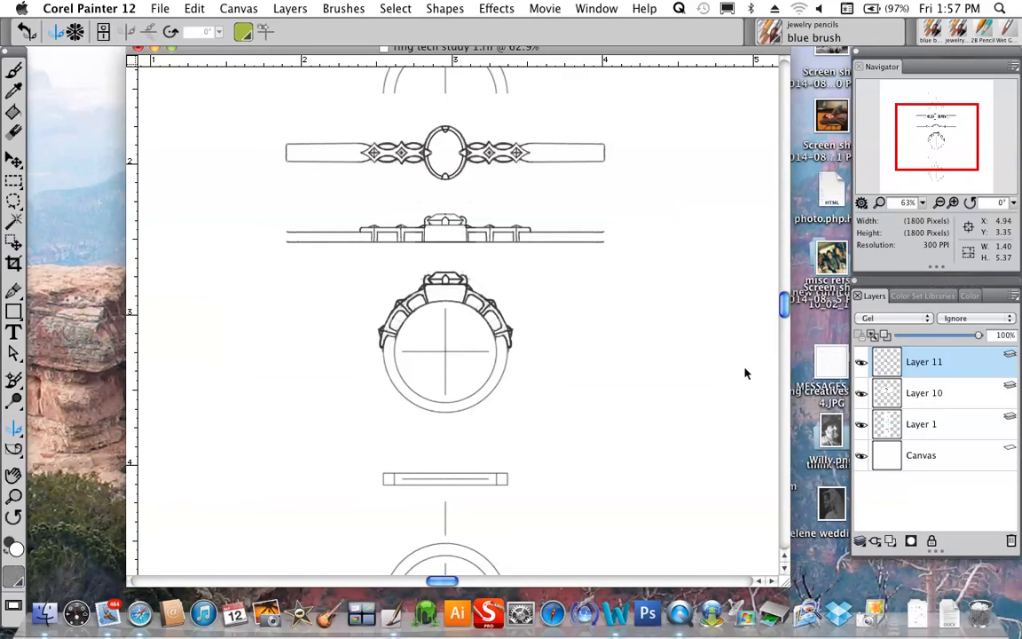